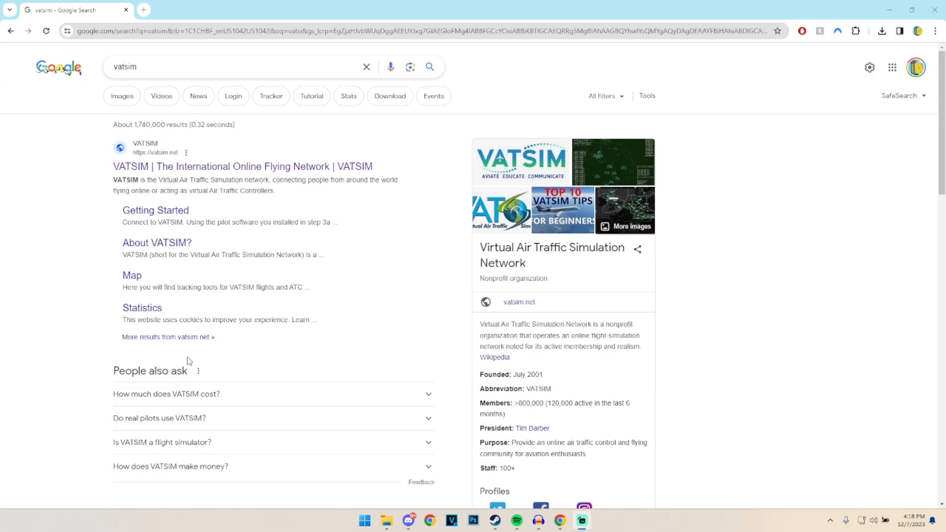
mouse_move(181, 166)
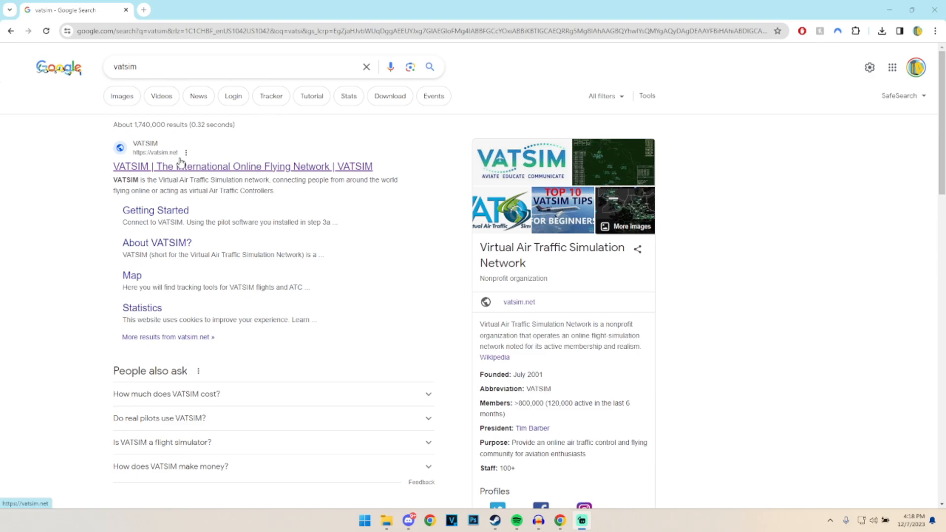
mouse_move(136, 172)
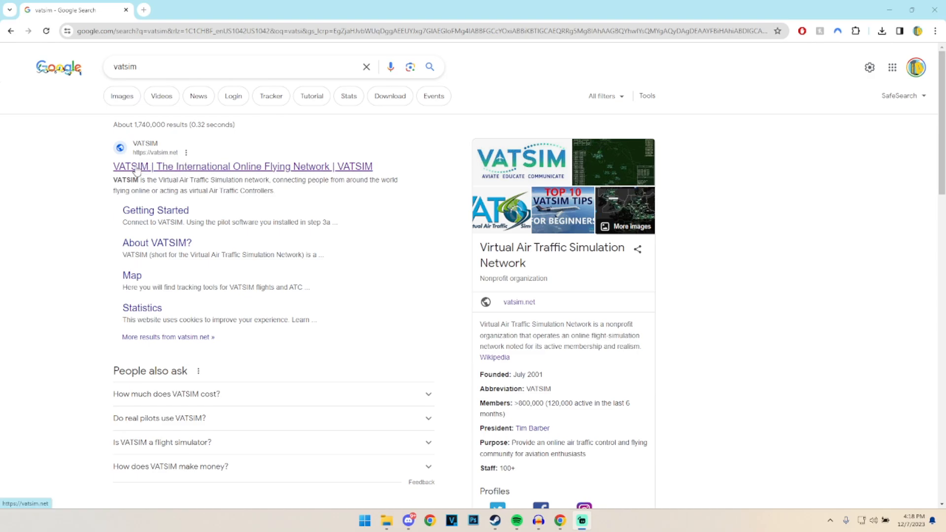
Scroll through the VATSIM registration requirements and form, then open vpilot.rosscarlson.dev in a new tab.
left_click(242, 166)
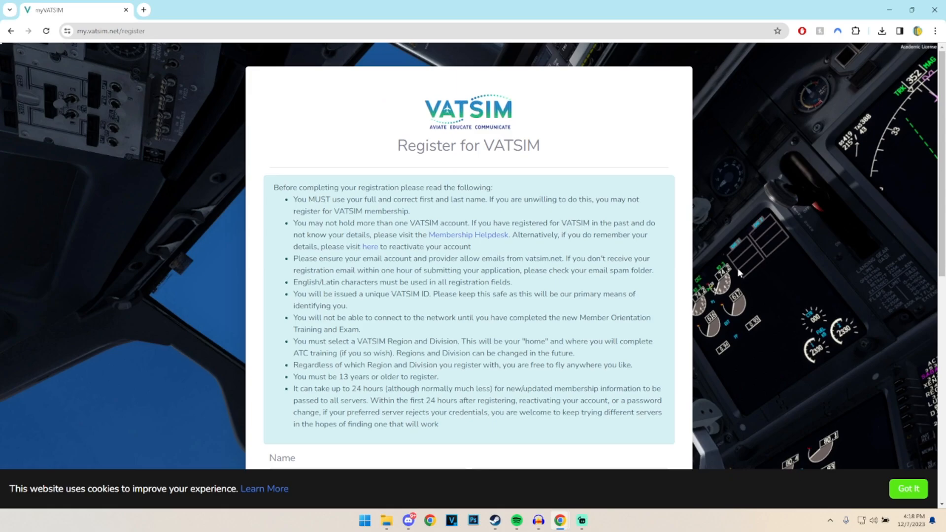
scroll("down", 3)
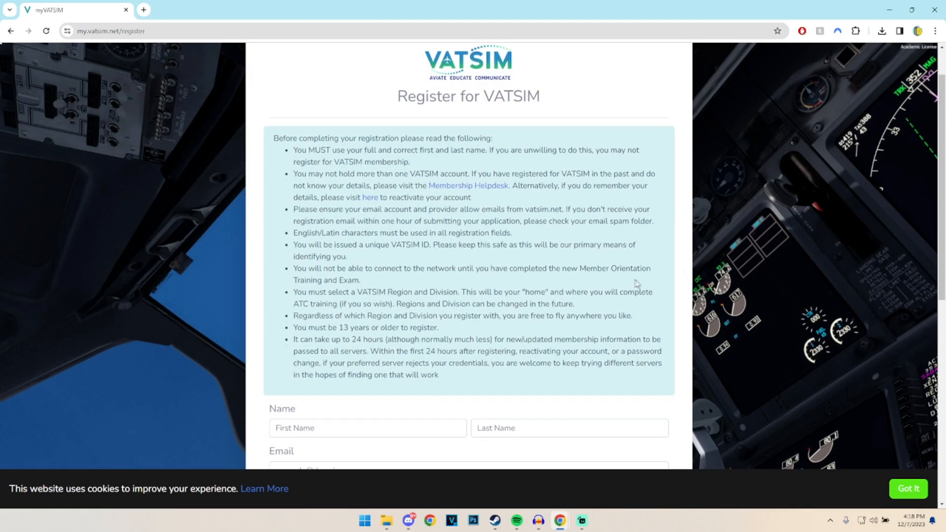
scroll("down", 3)
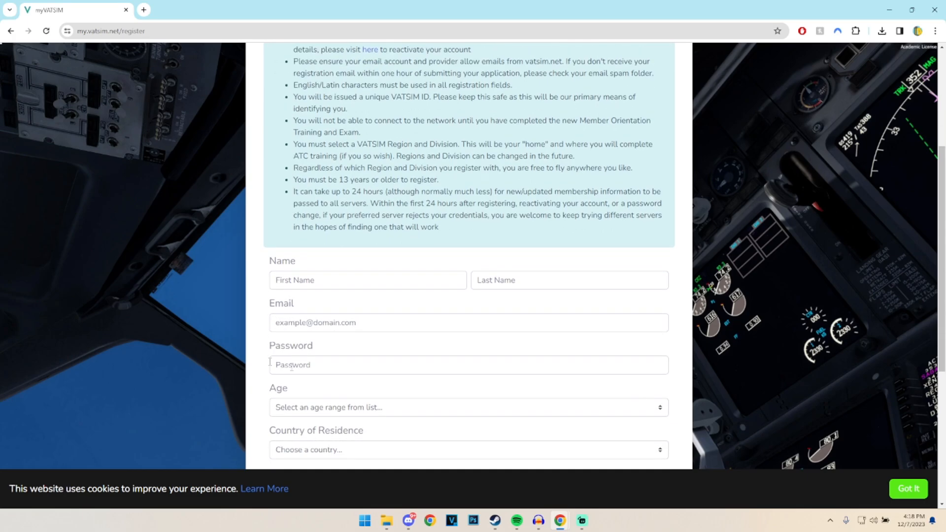
scroll("down", 3)
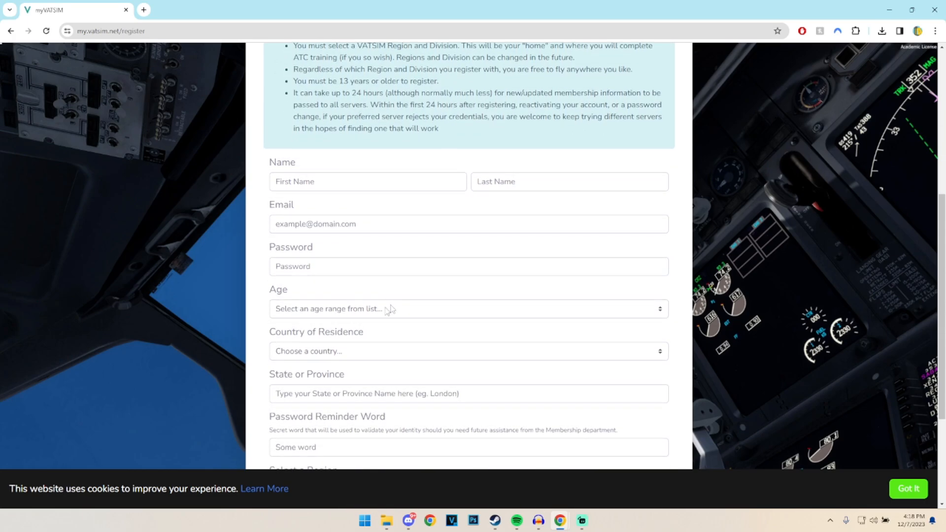
scroll("down", 3)
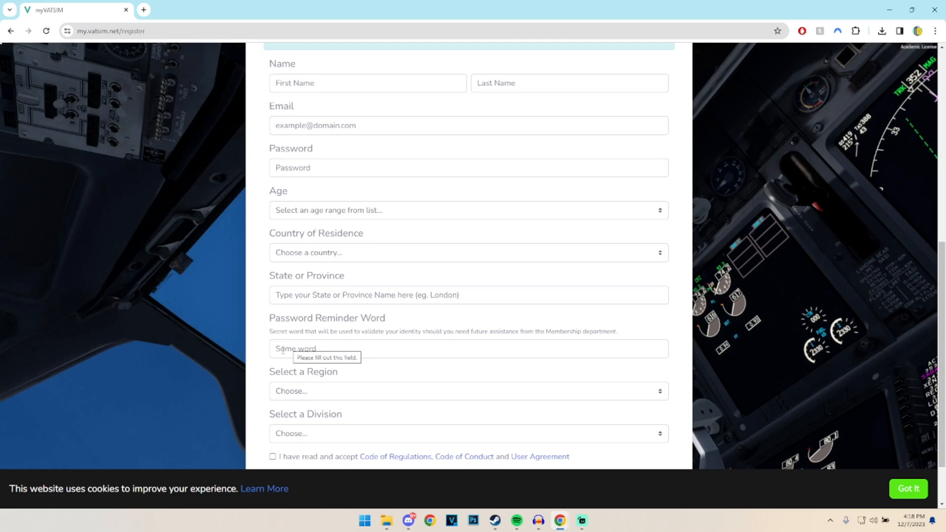
scroll("down", 3)
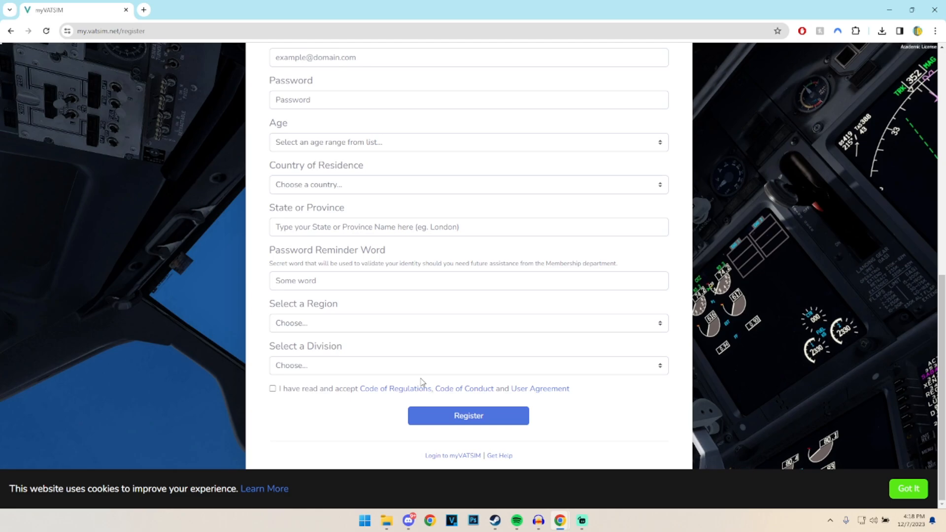
left_click(468, 365)
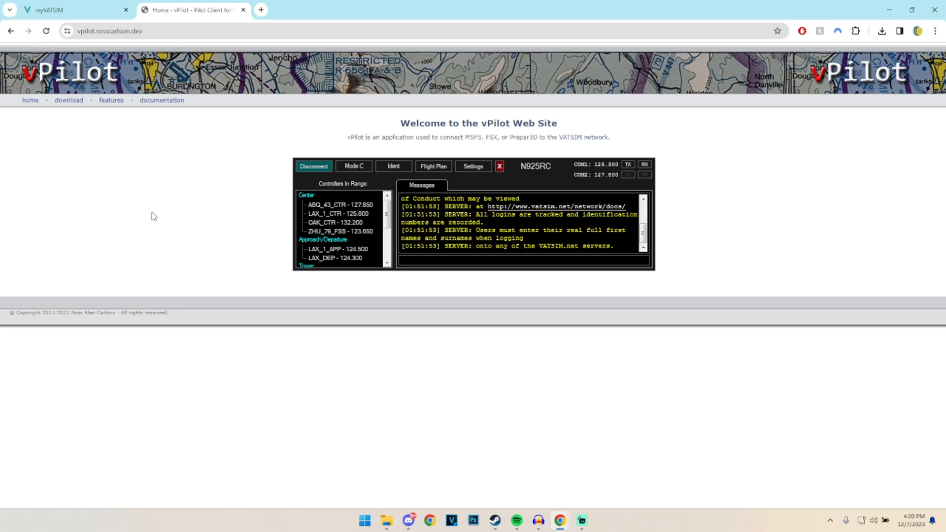
Download the stable vPilot 3.7.0 installer from the site's download page.
left_click(68, 100)
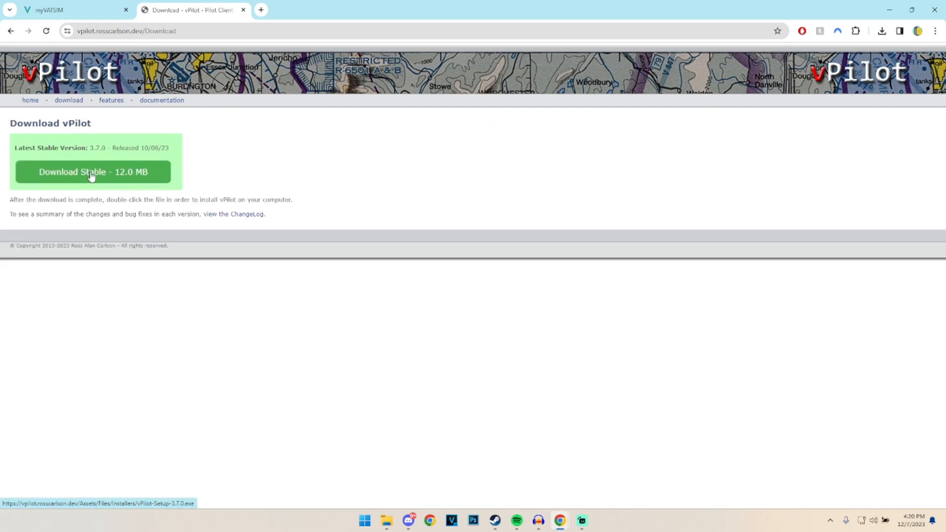
left_click(93, 172)
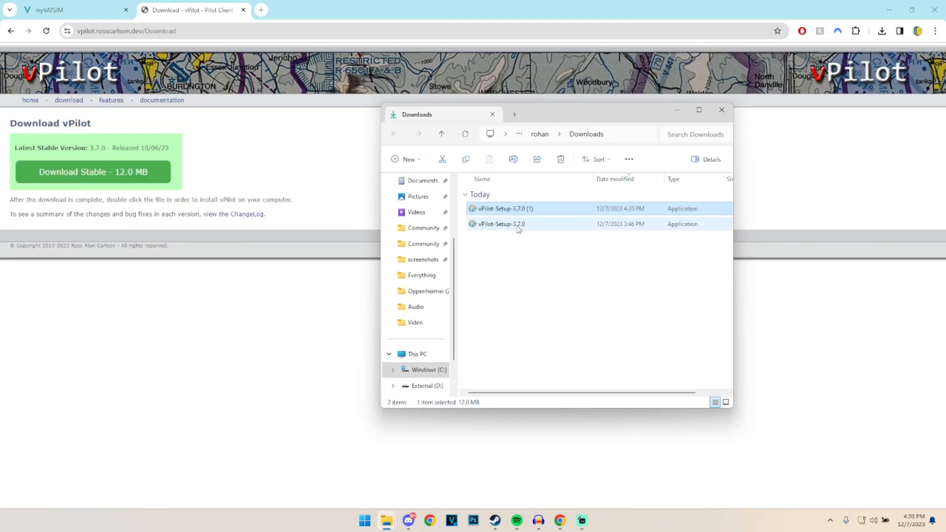
Install vPilot-Setup-3.7.0 to the default folder, keeping 'Launch vPilot' checked at finish.
double_click(501, 223)
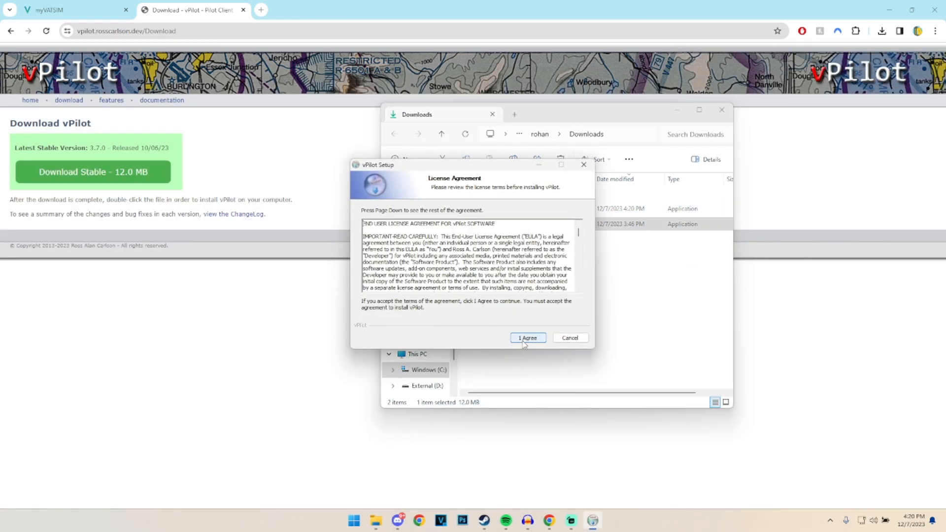
left_click(527, 337)
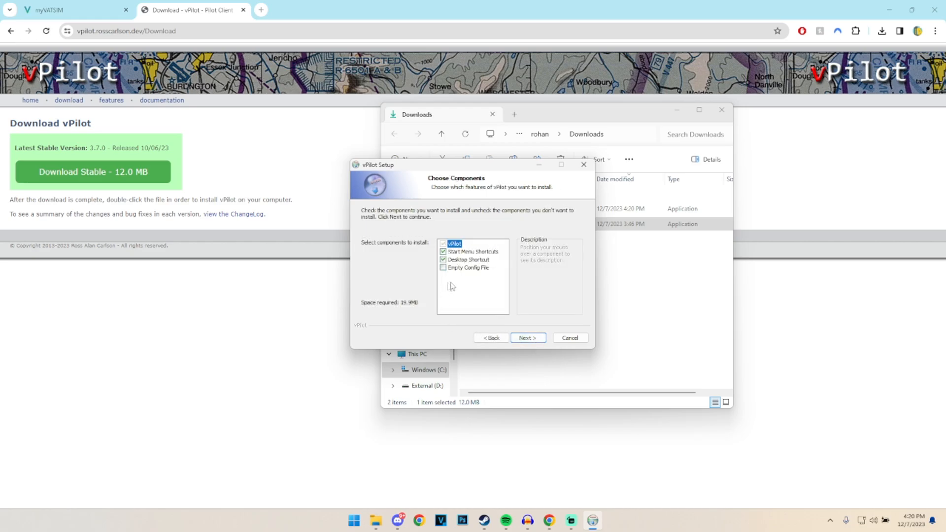
mouse_move(516, 266)
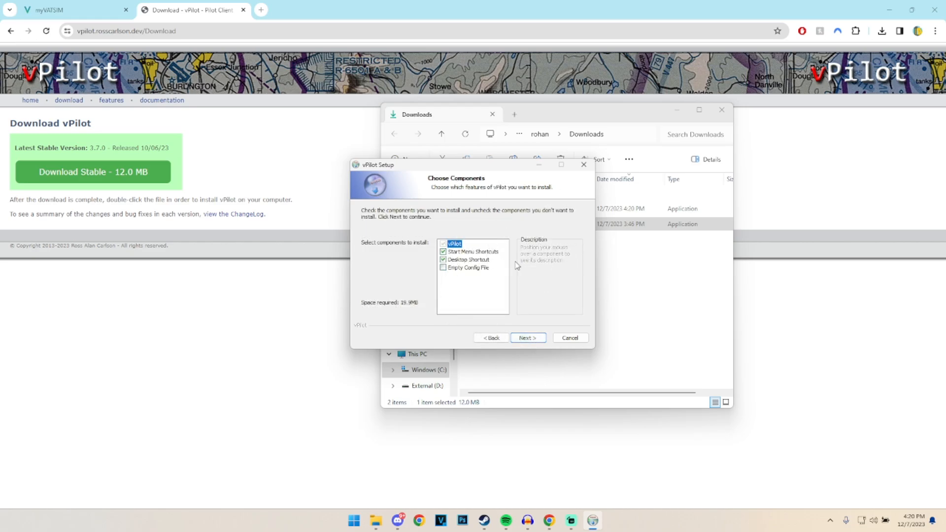
left_click(473, 252)
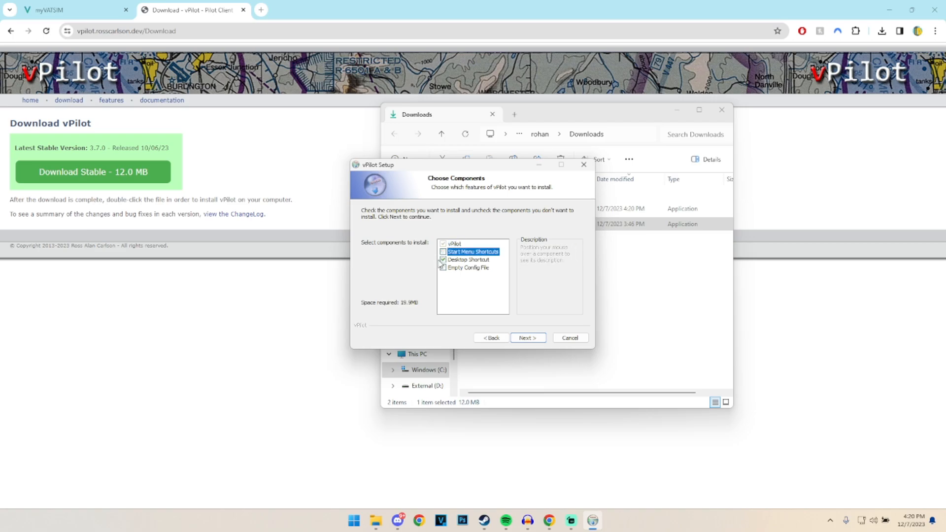
left_click(526, 337)
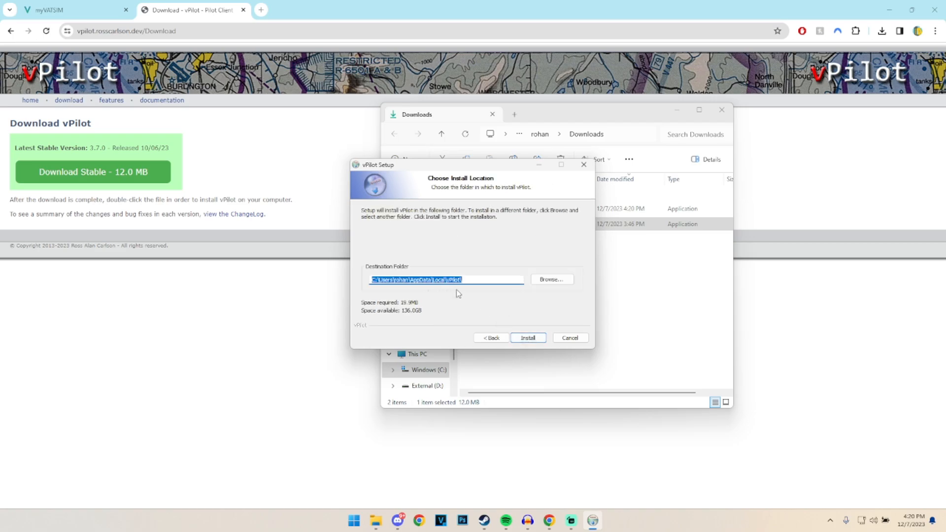
mouse_move(554, 359)
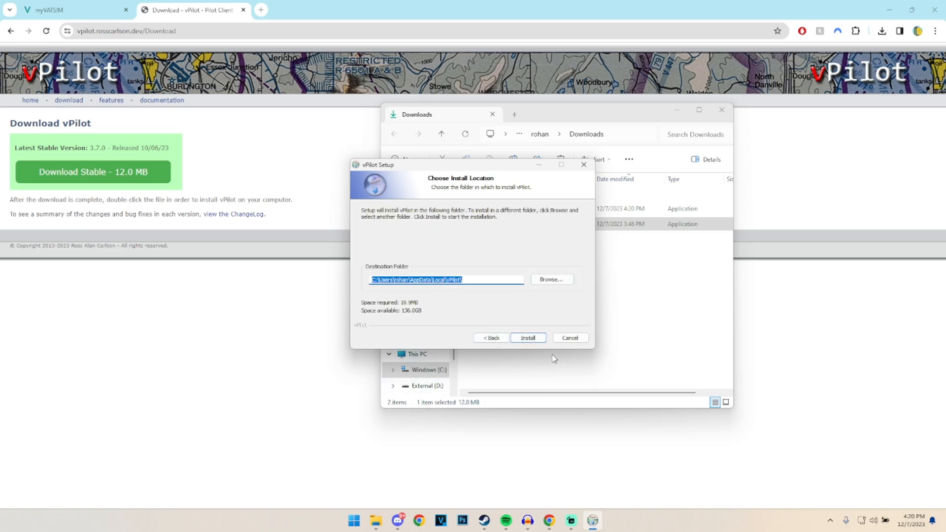
left_click(526, 337)
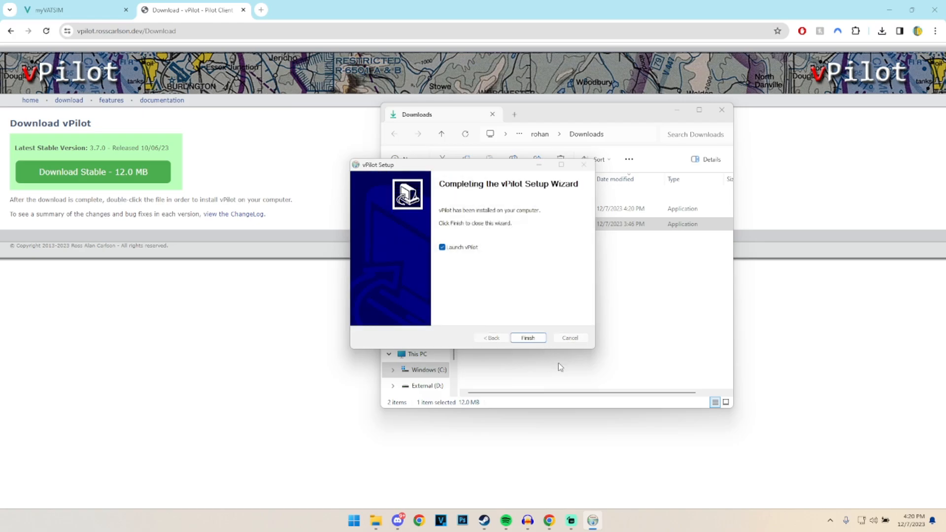
mouse_move(534, 208)
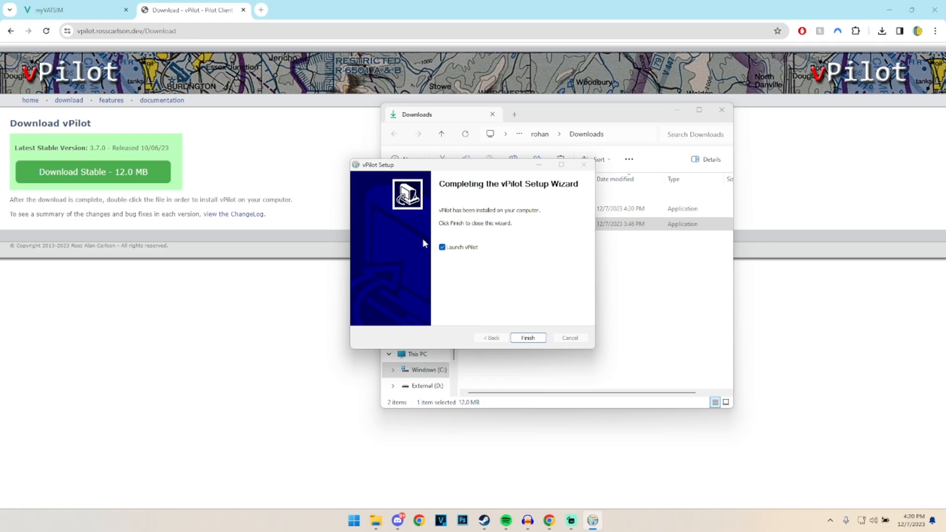
left_click(441, 247)
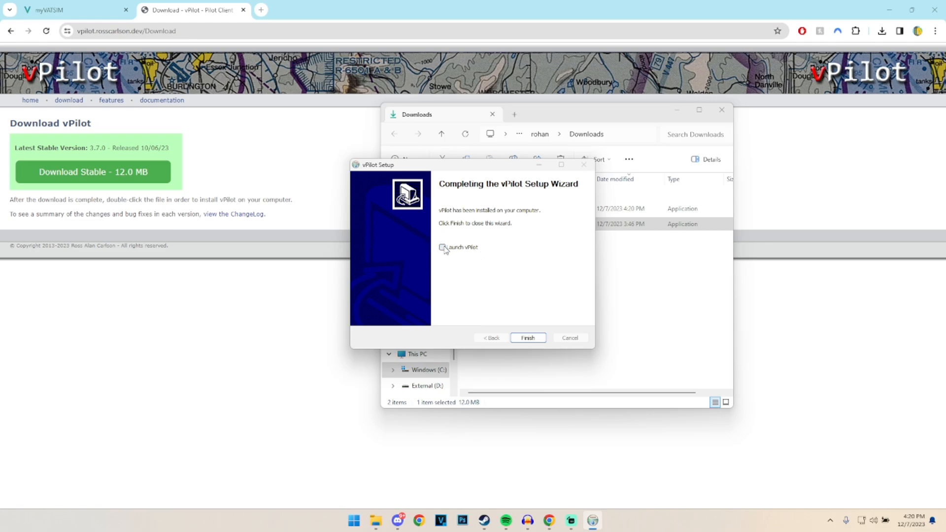
left_click(442, 246)
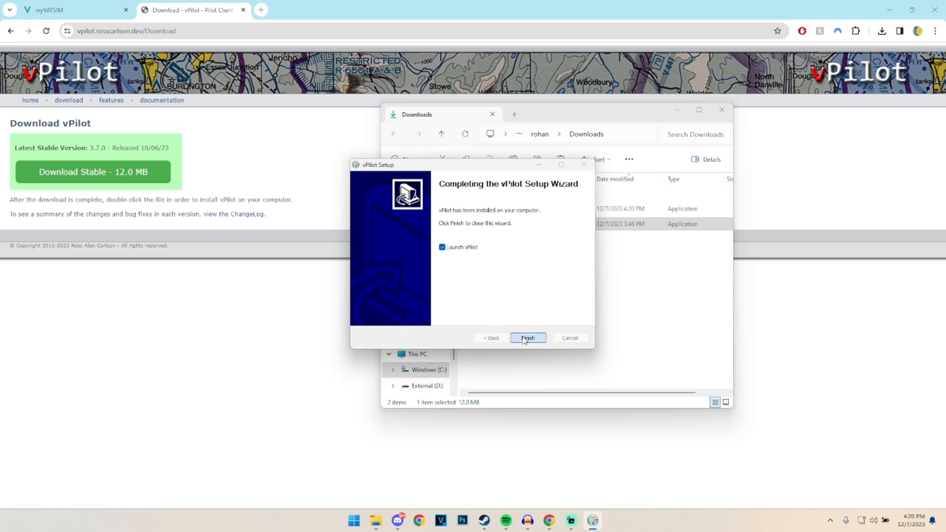
left_click(527, 338)
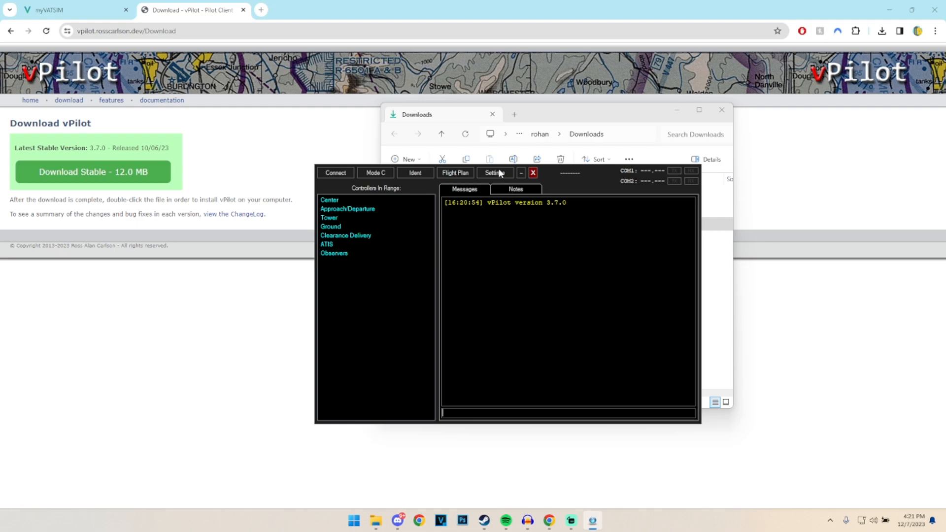
Open vPilot 3.7.0's settings to the network section.
left_click(495, 173)
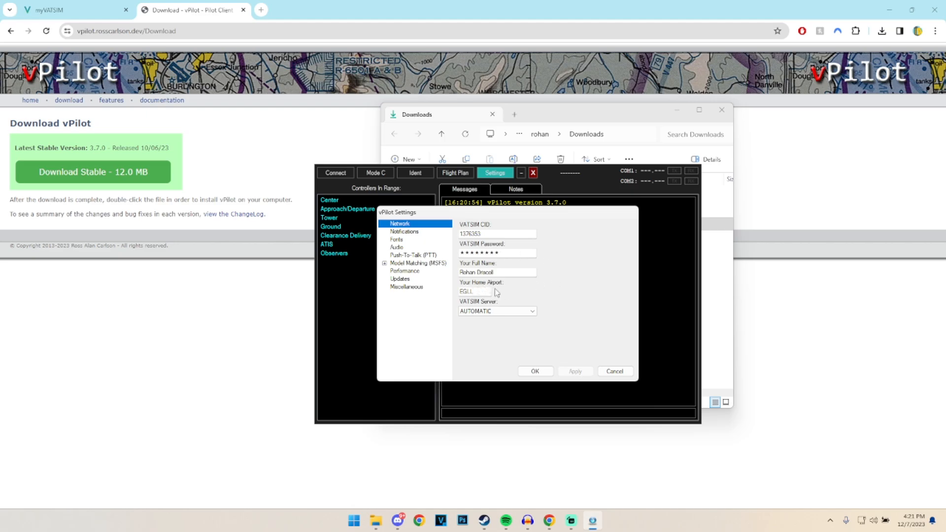
left_click(495, 310)
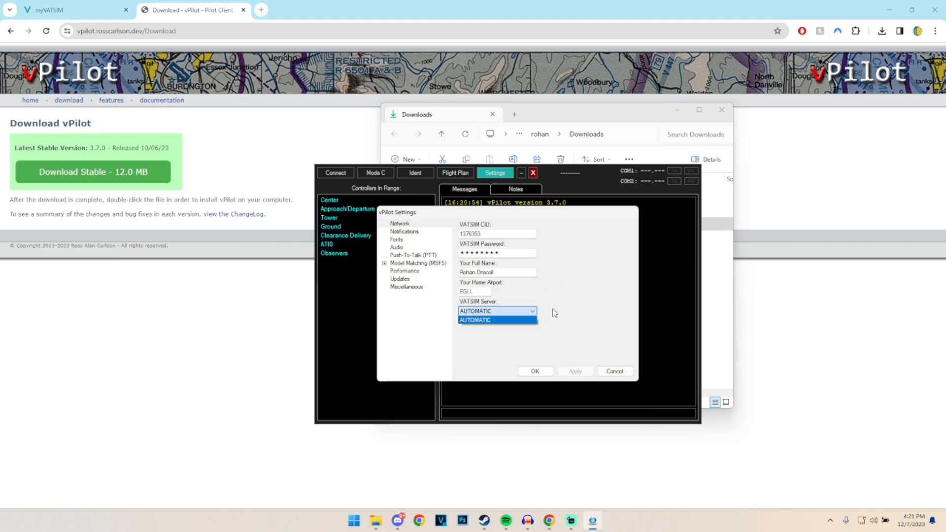
left_click(497, 320)
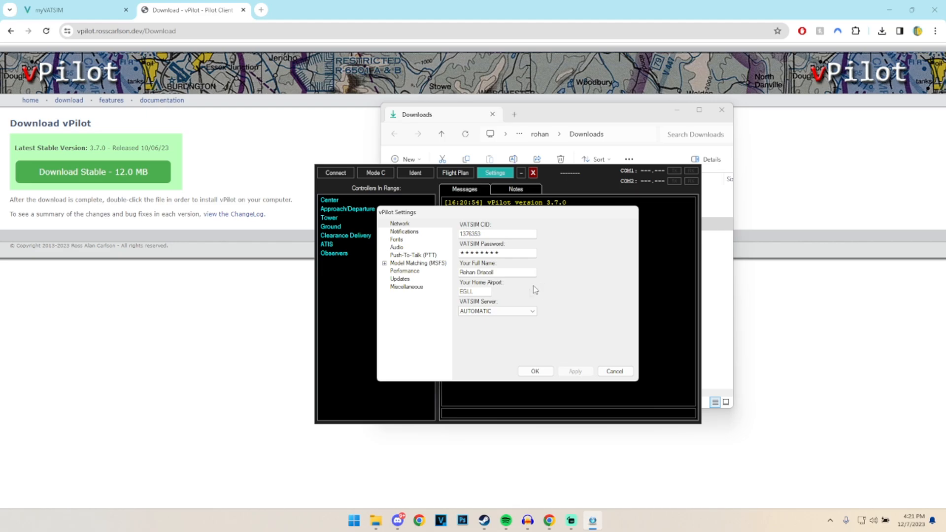
mouse_move(576, 320)
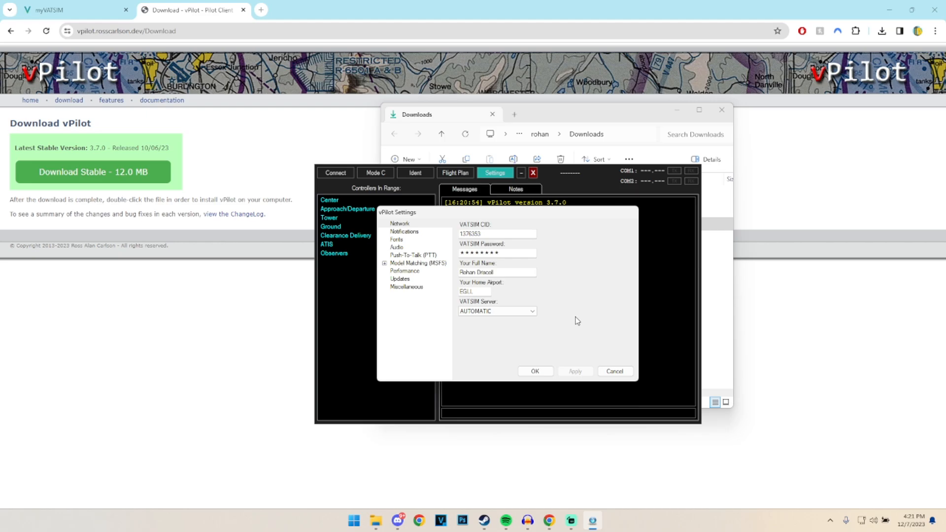
Review the taskbar-flash notification options, then show the Fonts settings.
left_click(404, 232)
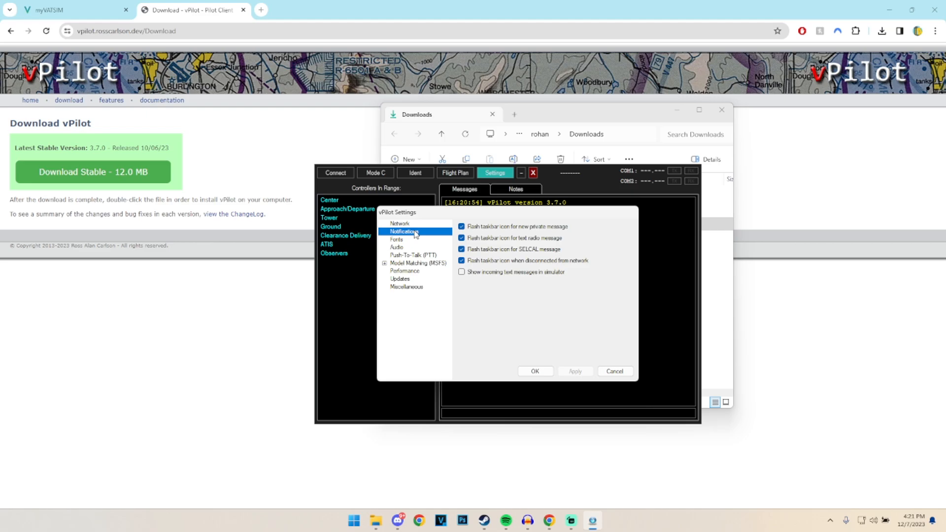
mouse_move(459, 211)
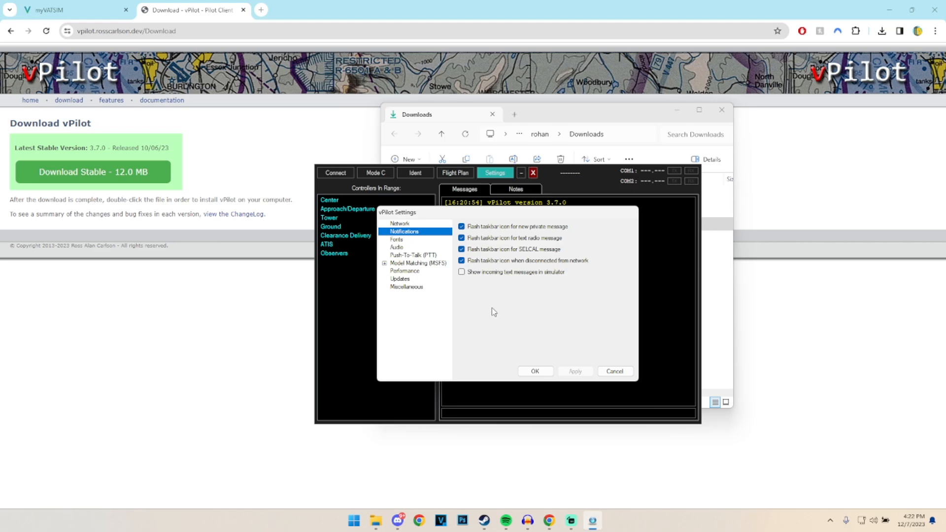
left_click(396, 239)
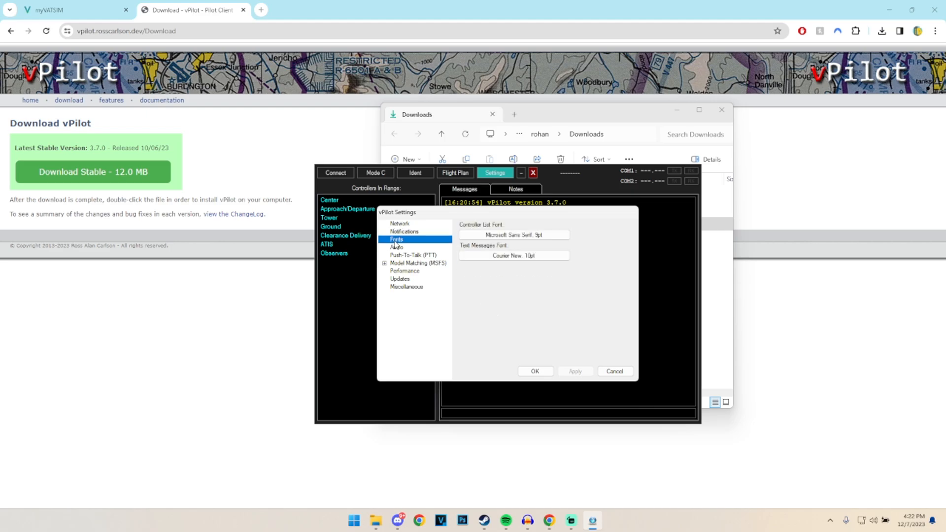
mouse_move(395, 247)
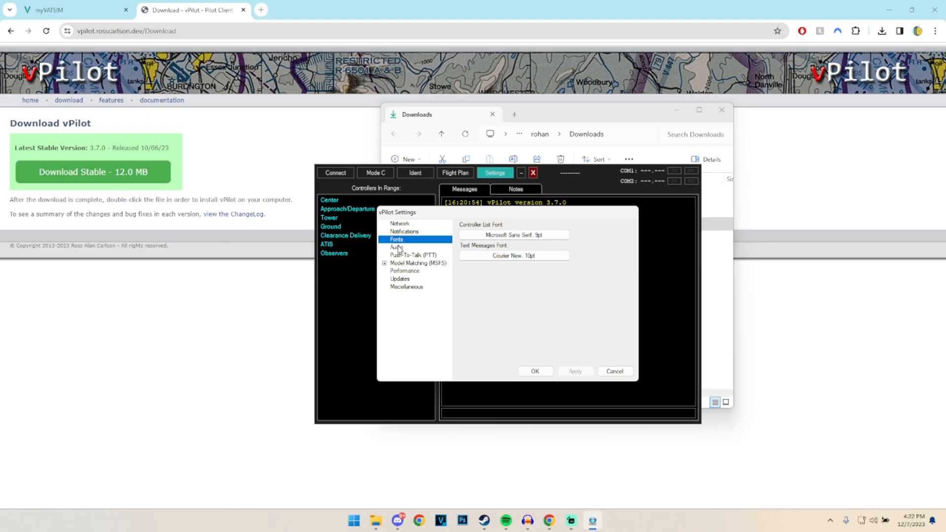
Show the Audio settings with microphone, headphone devices and volume levels.
left_click(397, 248)
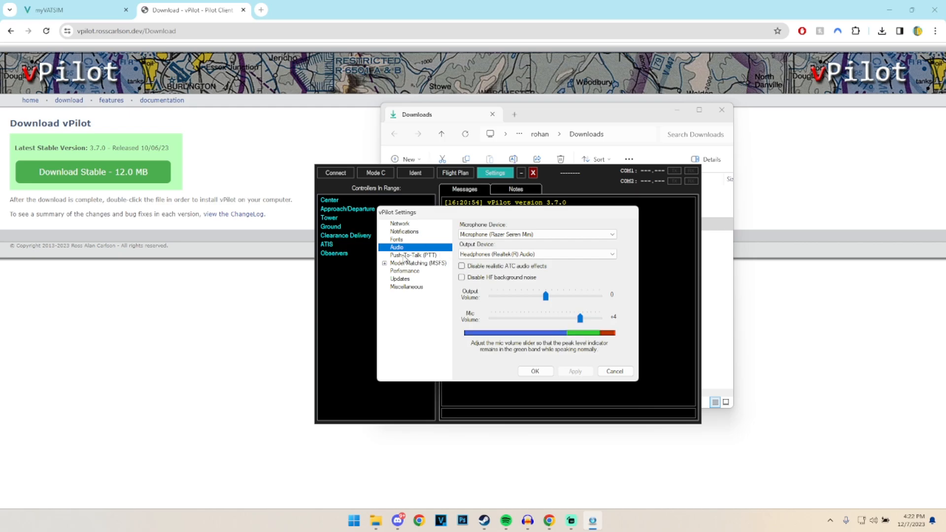
Show the Push-To-Talk settings with Button 1 on T.A320 Pilot assigned.
left_click(413, 255)
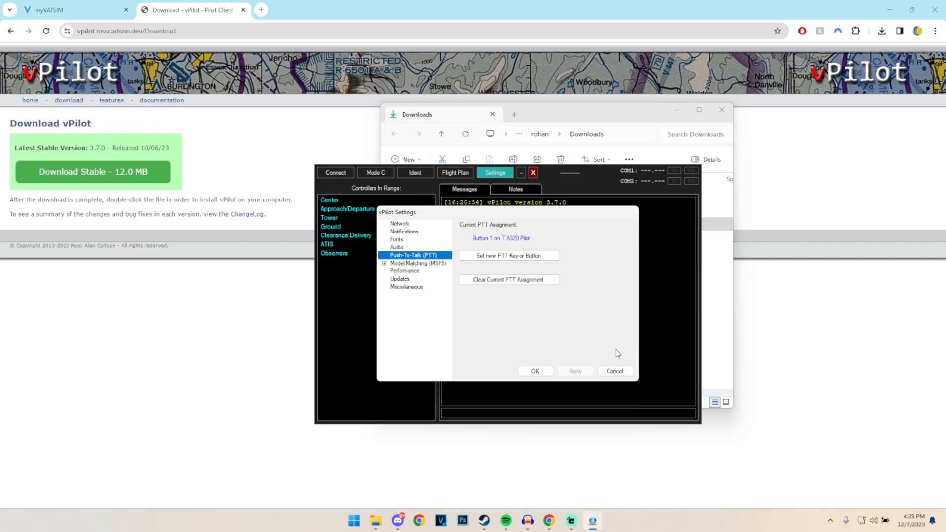
mouse_move(408, 267)
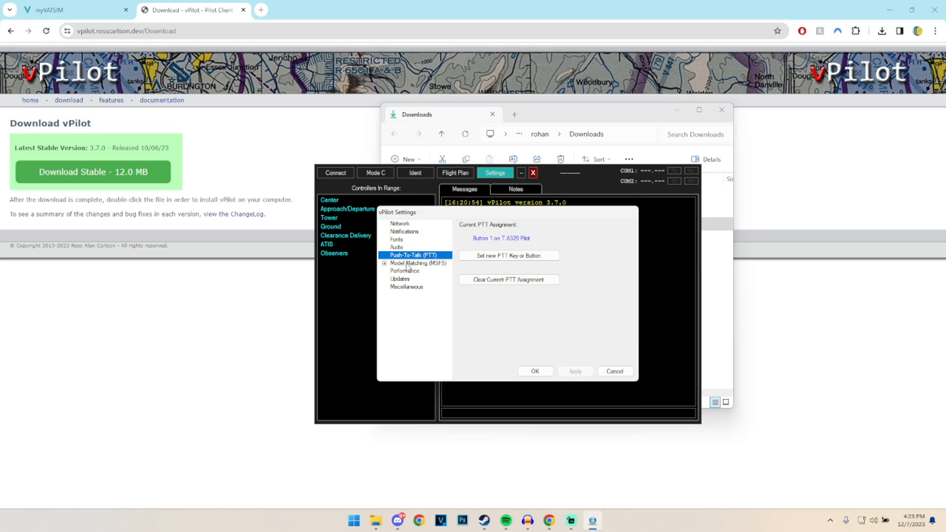
Check Model Matching (MSFS) showing 2,660 models, then view Performance limits of 40 NM and 999 aircraft.
left_click(418, 263)
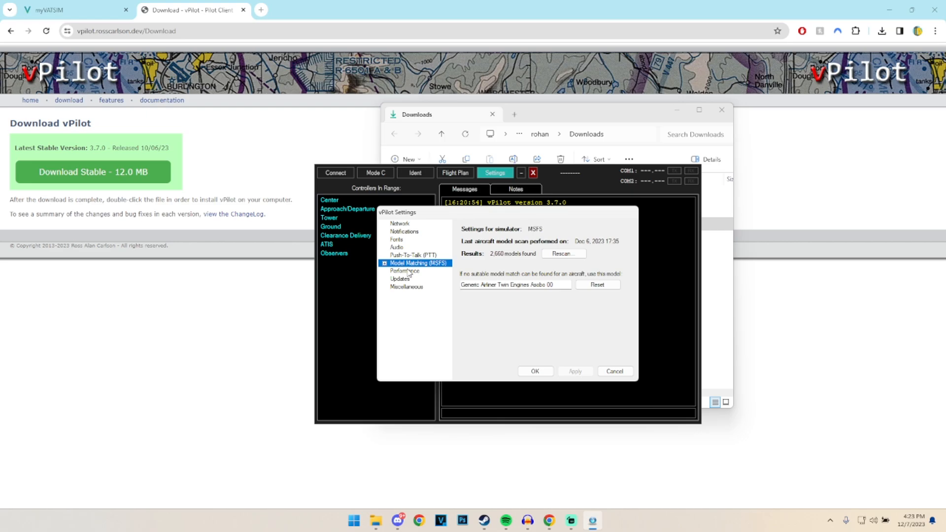
left_click(404, 271)
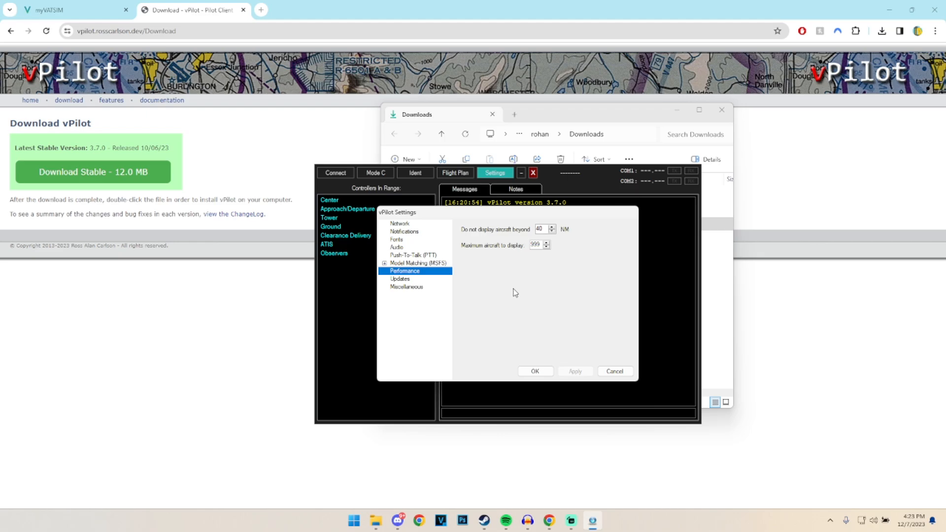
mouse_move(576, 261)
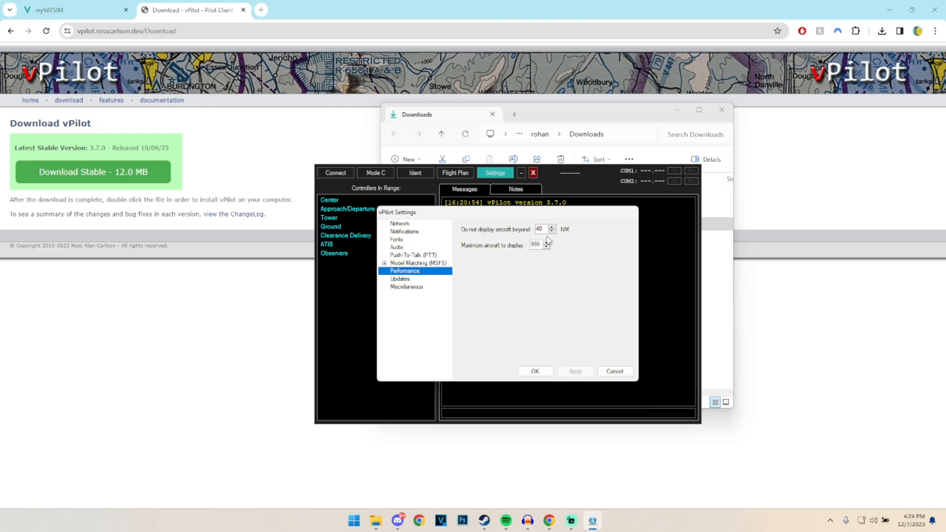
mouse_move(582, 254)
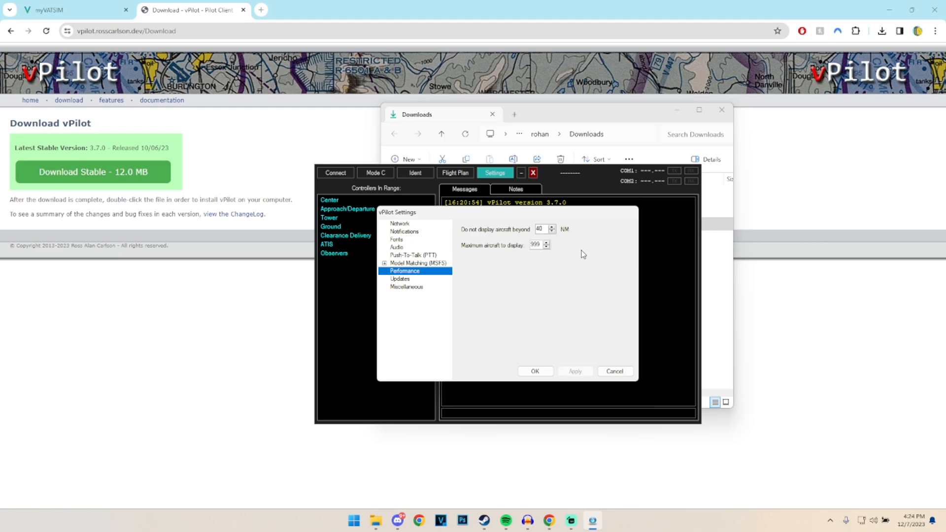
mouse_move(495, 257)
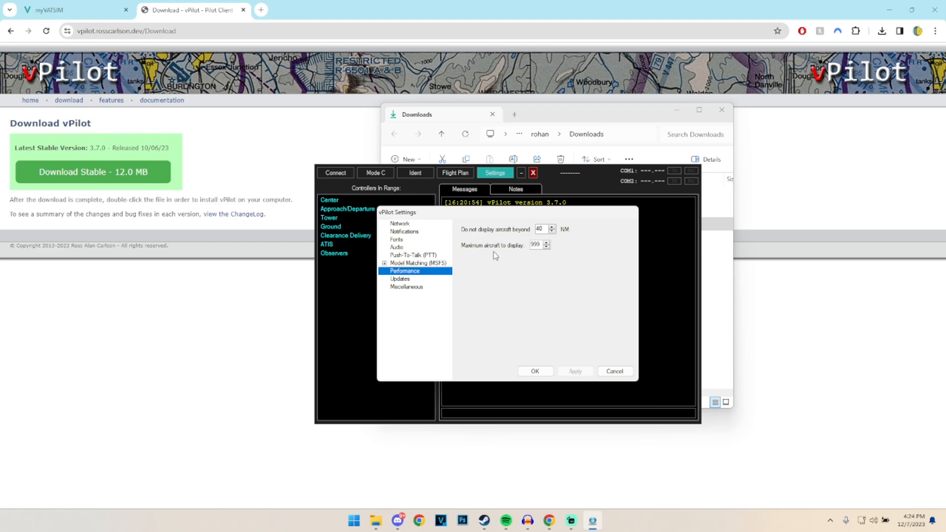
mouse_move(533, 269)
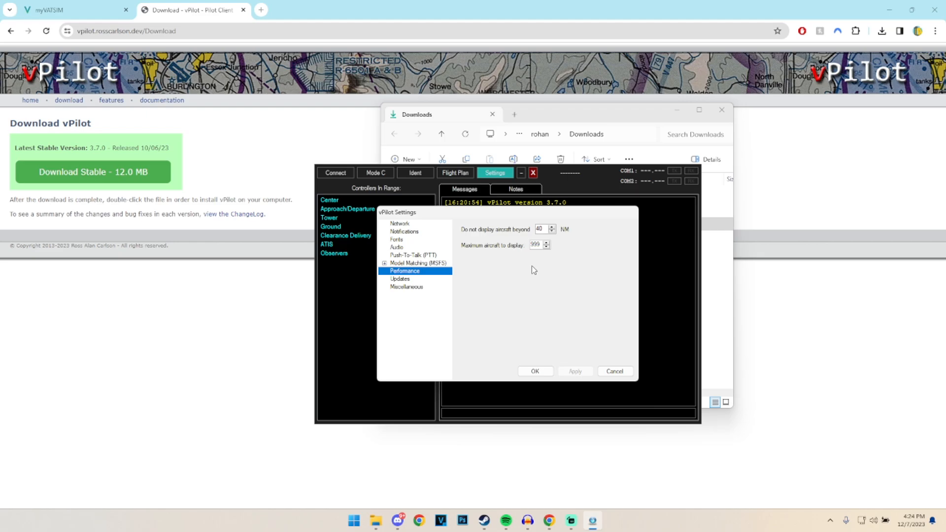
Show the Updates settings with Stable-channel update checks enabled.
left_click(400, 279)
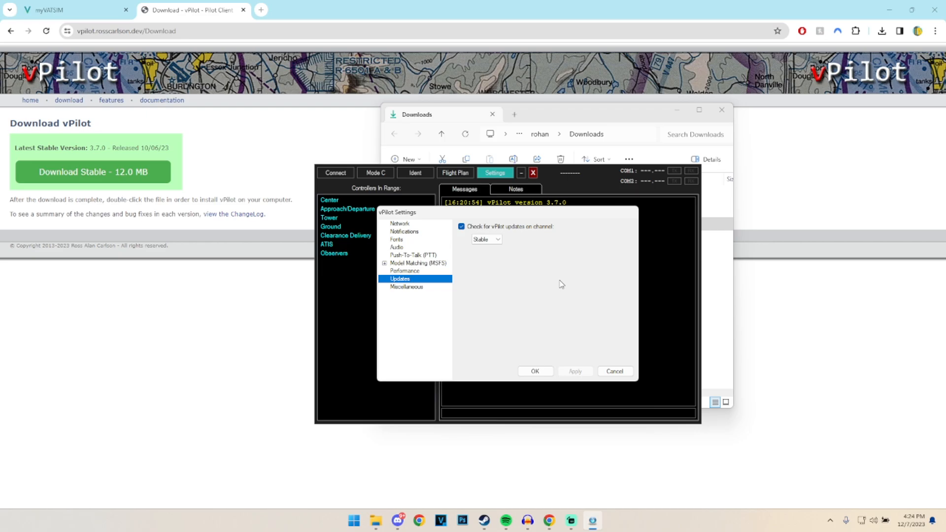
mouse_move(567, 247)
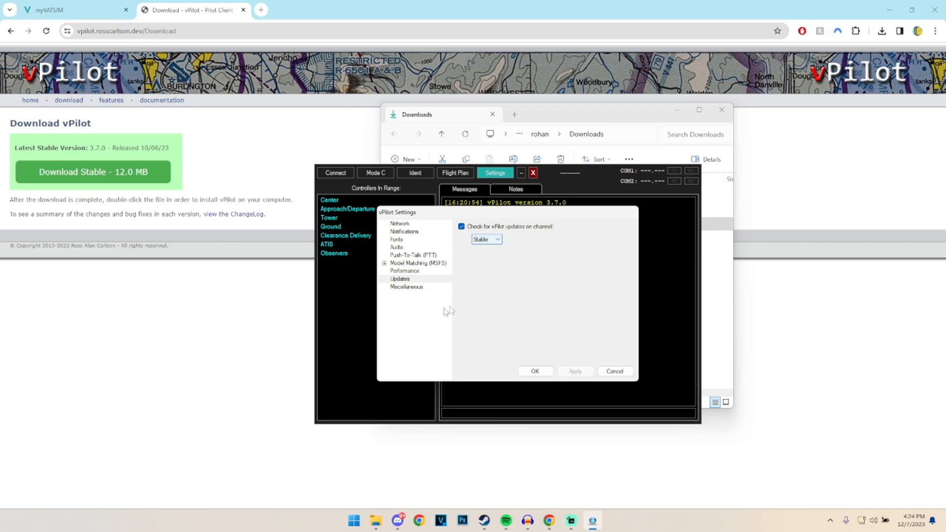
Show Miscellaneous settings with auto mode C squawk and keep-window-visible unticked.
left_click(406, 287)
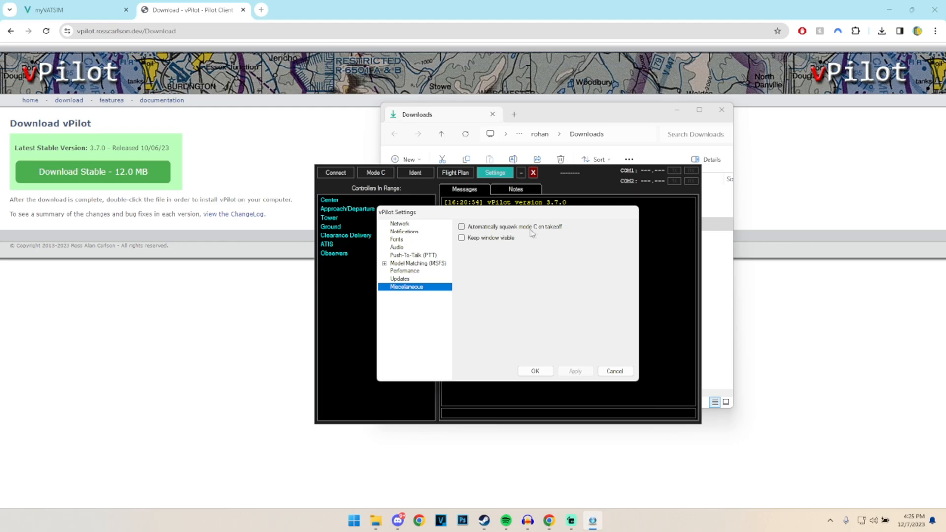
mouse_move(516, 279)
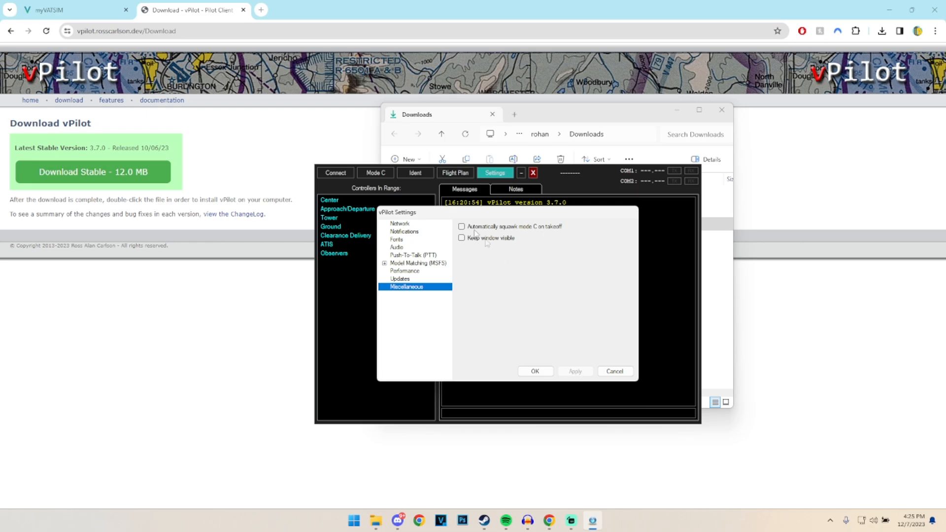
mouse_move(508, 268)
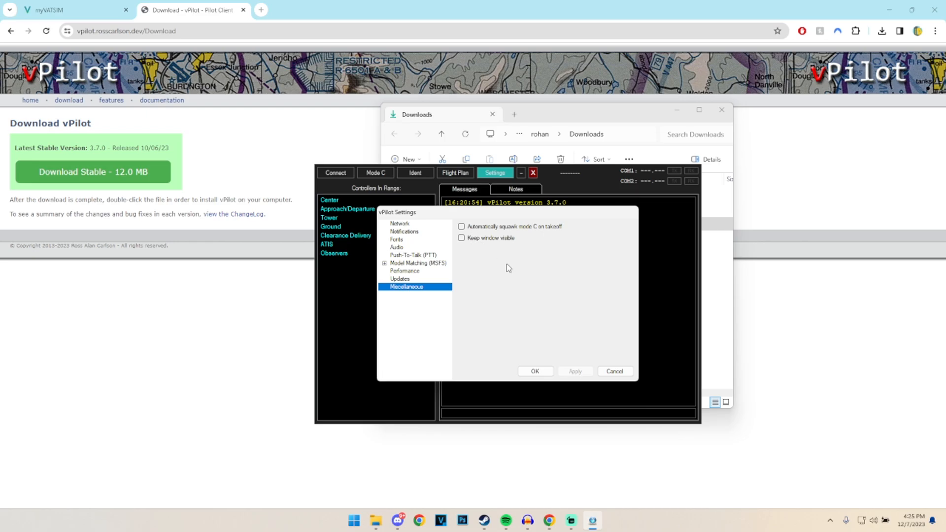
mouse_move(389, 266)
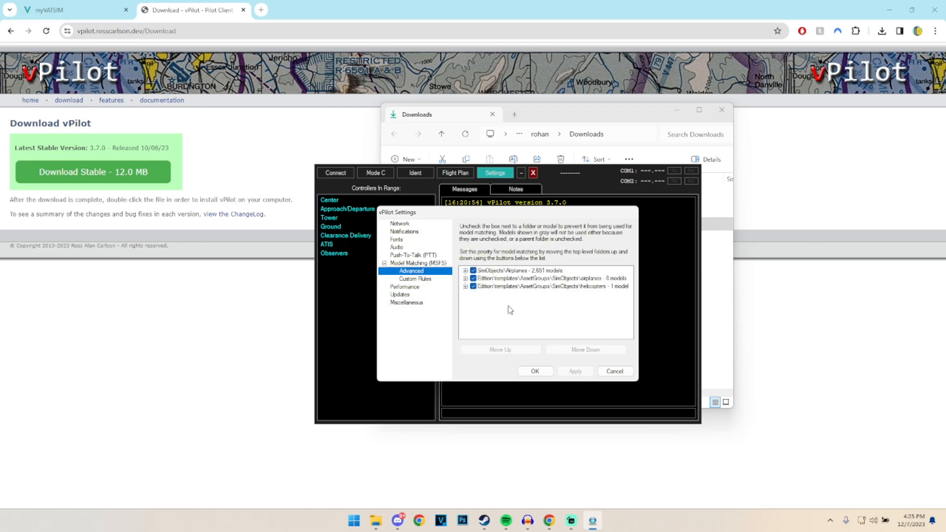
mouse_move(524, 306)
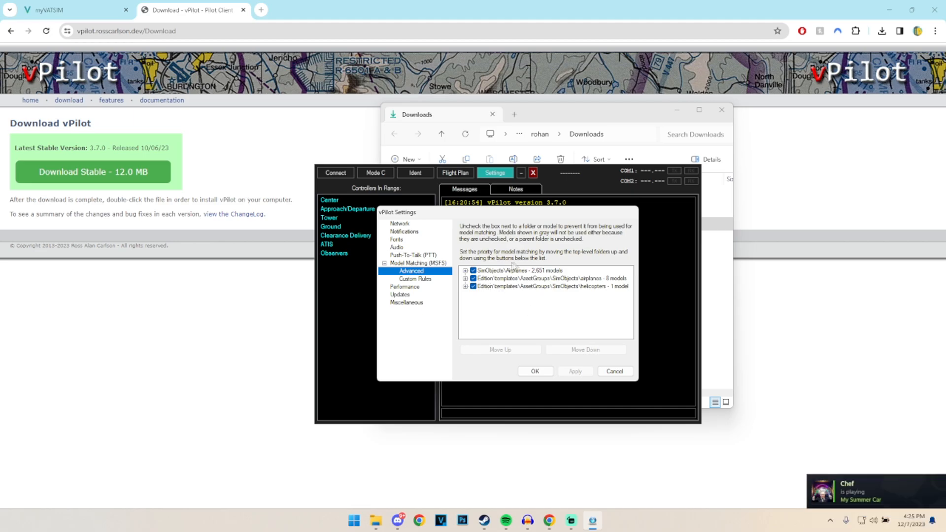
mouse_move(501, 317)
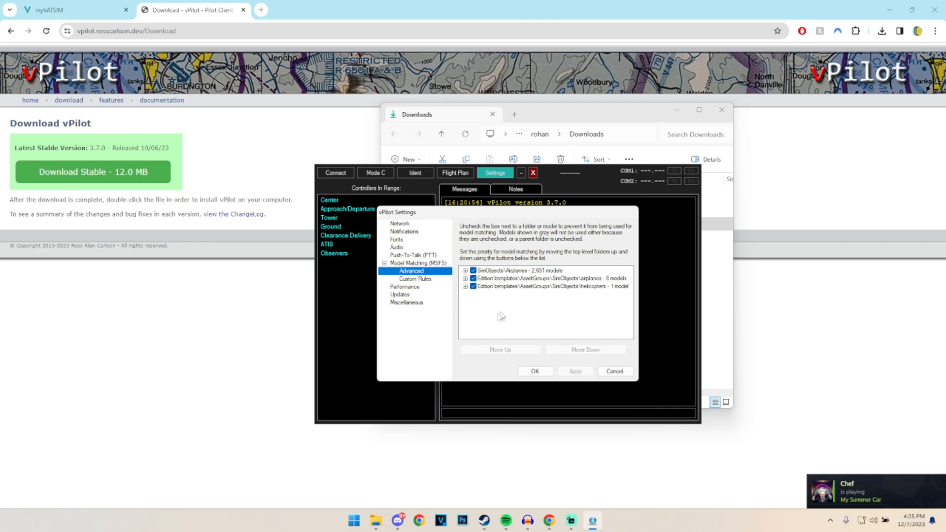
Browse the Advanced priority list and Custom Rules showing the FSLTL rule set, then open Start.
left_click(465, 271)
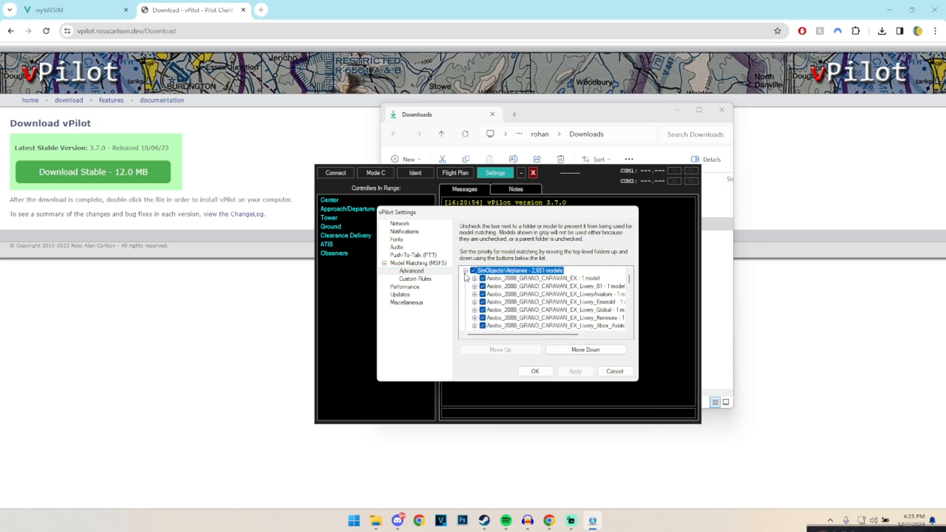
left_click(465, 270)
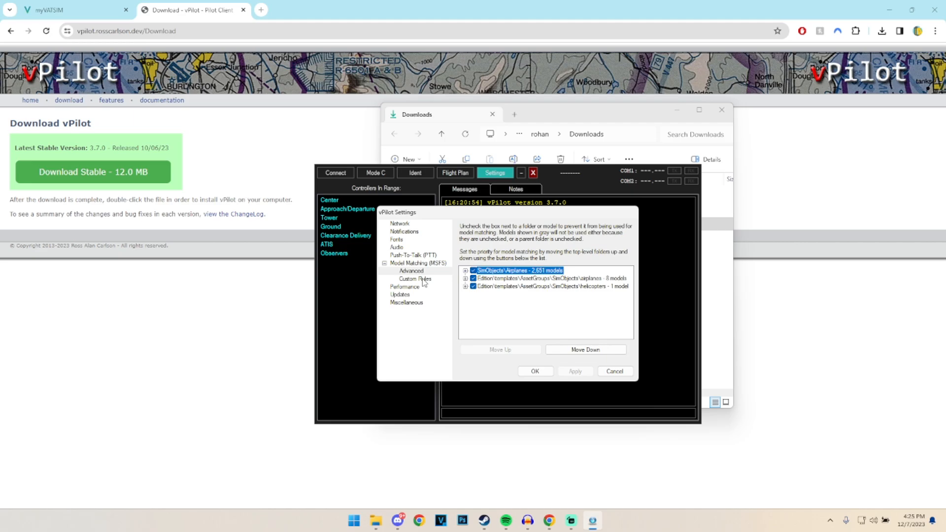
left_click(415, 278)
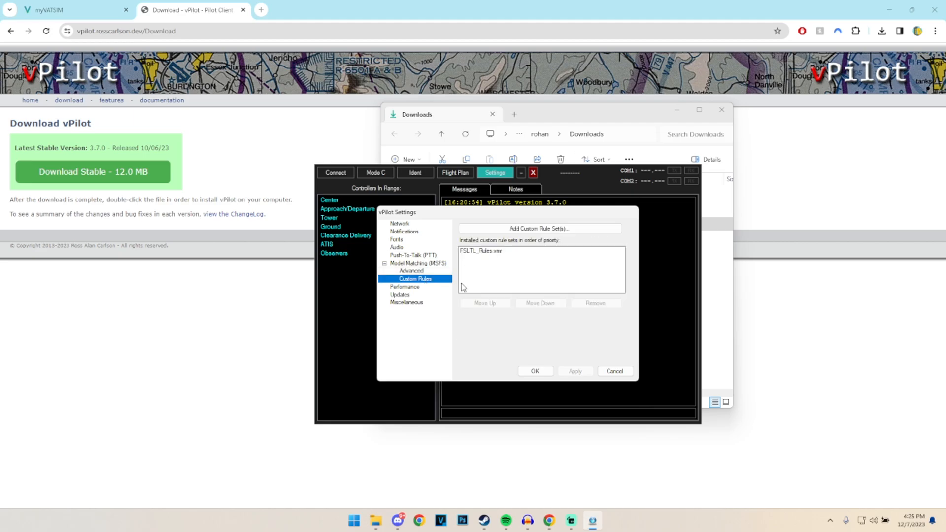
left_click(411, 270)
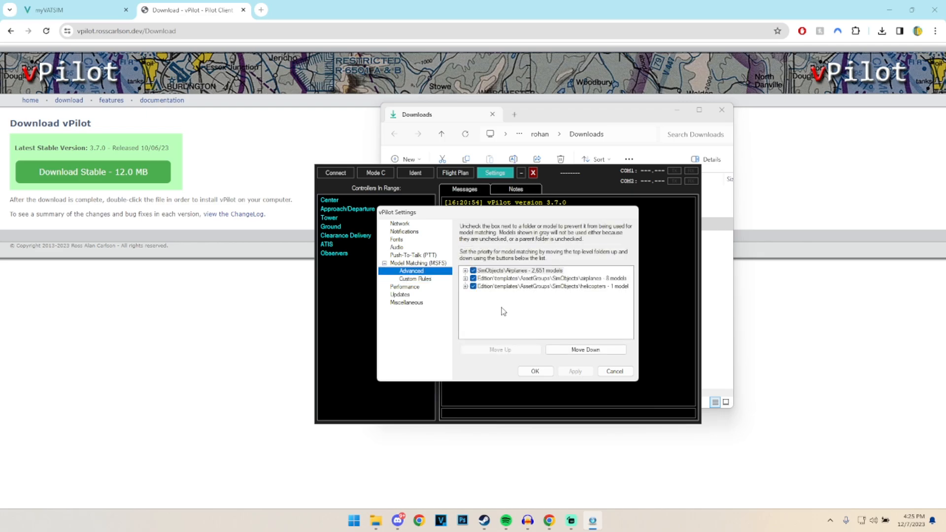
left_click(519, 269)
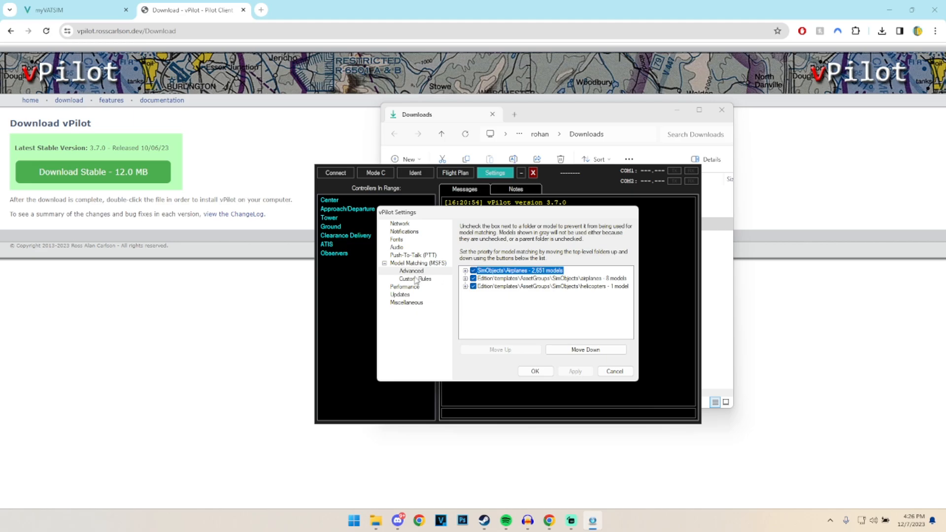
left_click(415, 279)
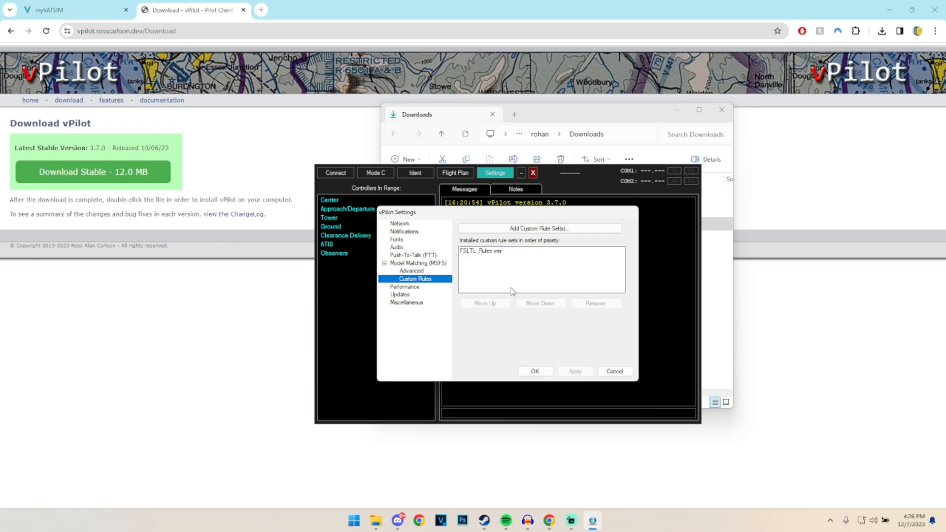
left_click(353, 520)
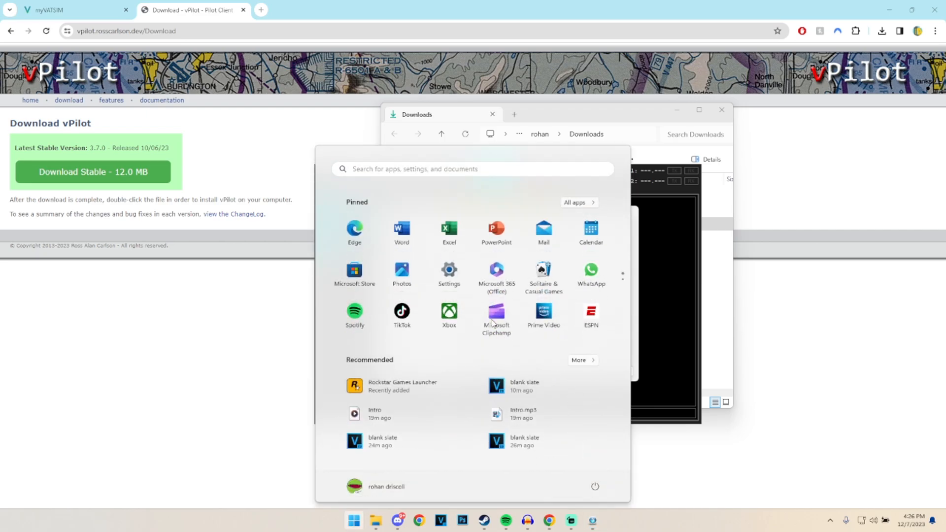
Search the Start menu for 'FlyByWire Installer'.
type("FlyByWire Installer")
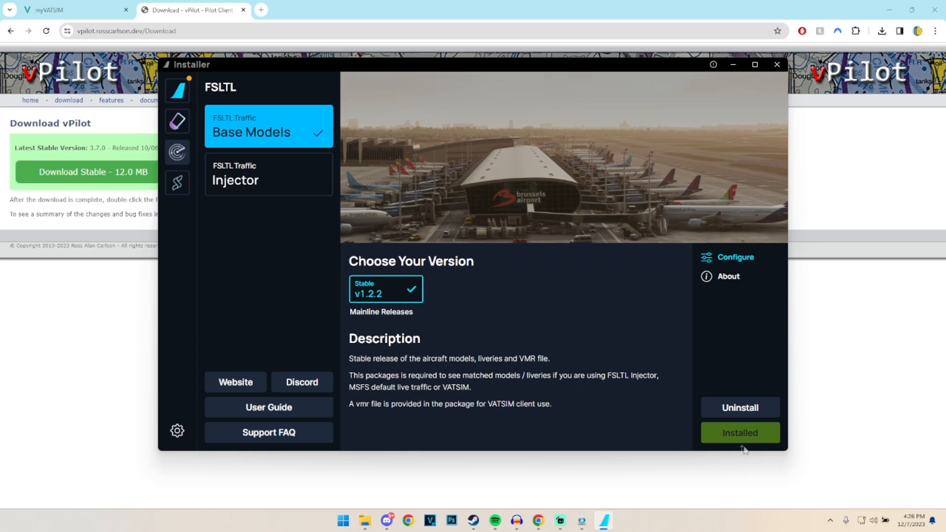
mouse_move(739, 432)
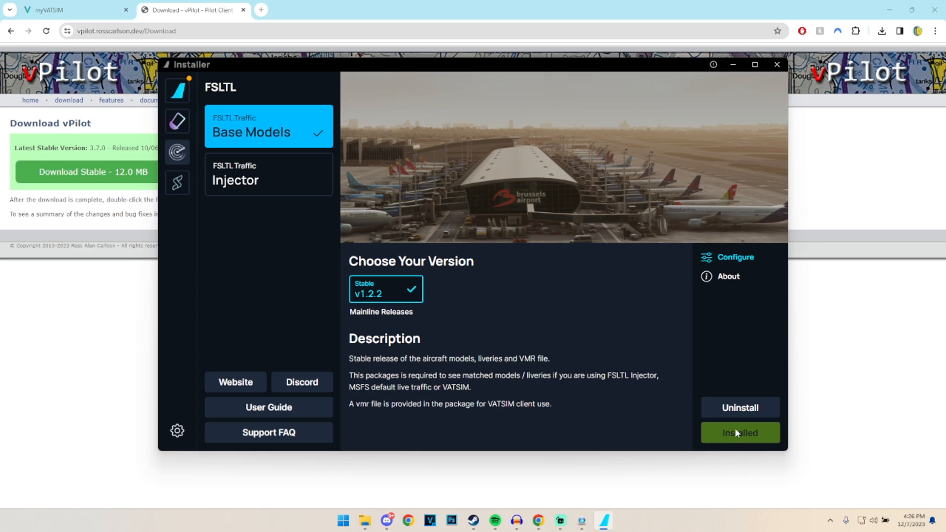
mouse_move(496, 492)
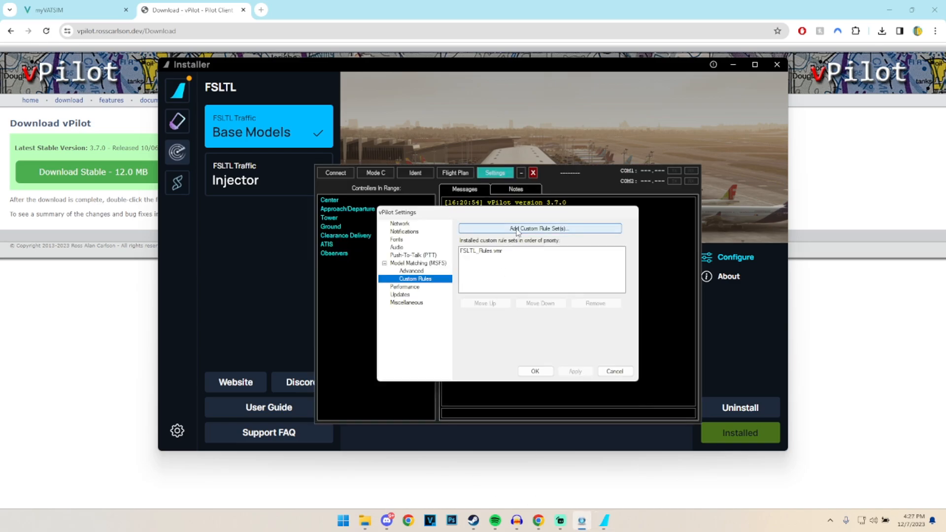
Add FSLTL_Rules.vmr from Community > fsltl-traffic-base as a custom rule set.
left_click(539, 228)
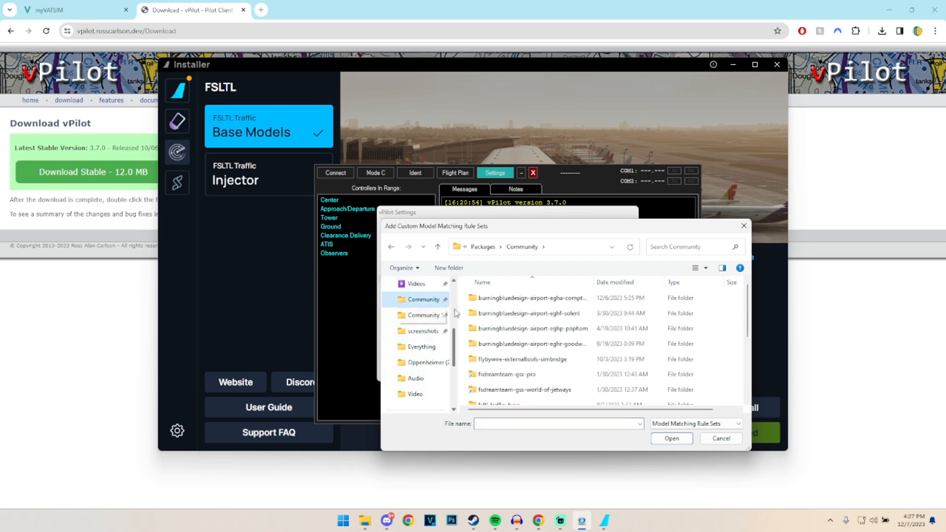
scroll("down", 3)
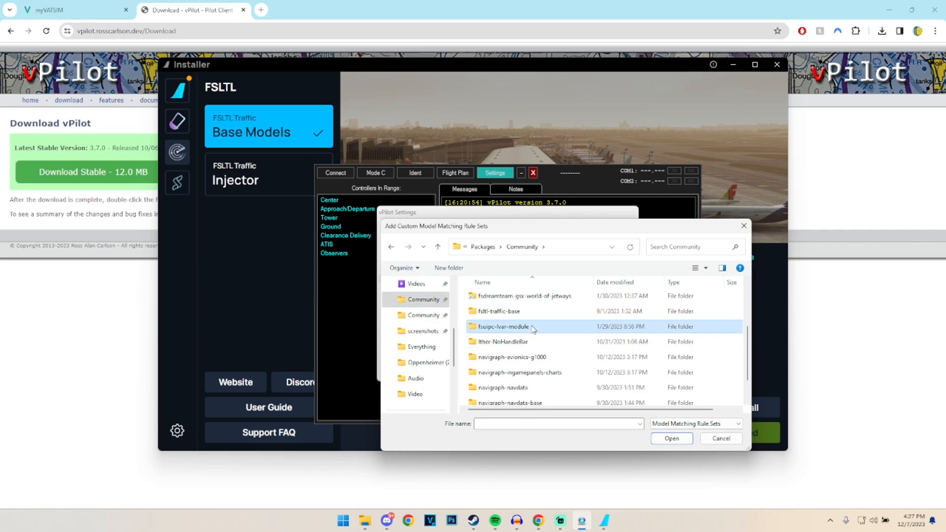
scroll("down", 3)
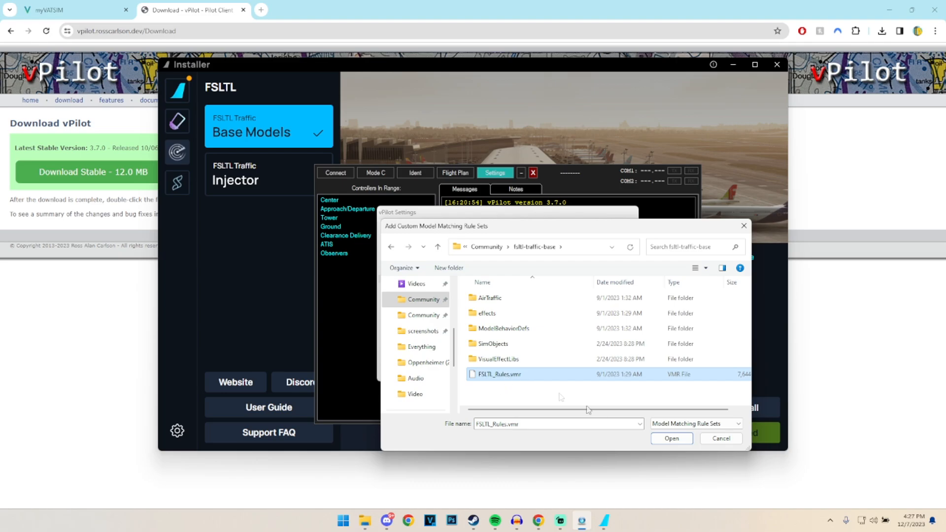
left_click(671, 438)
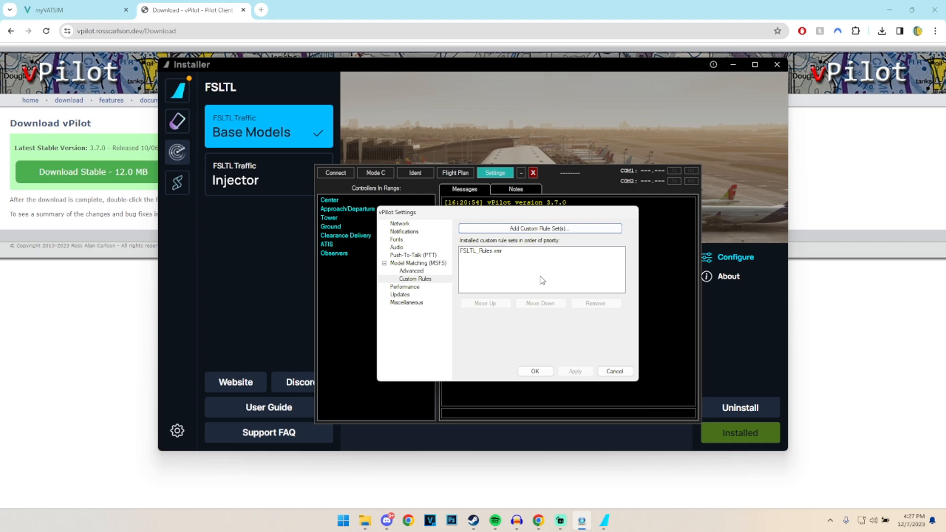
mouse_move(483, 257)
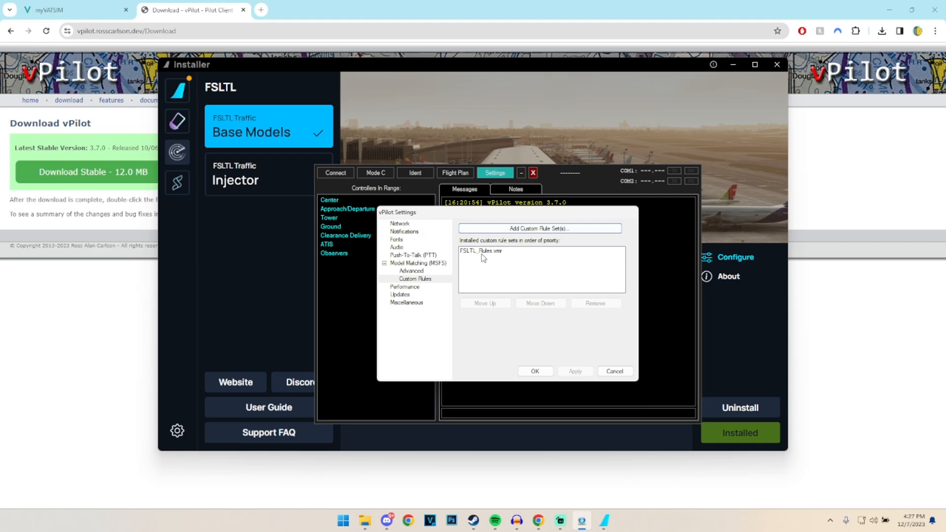
left_click(483, 250)
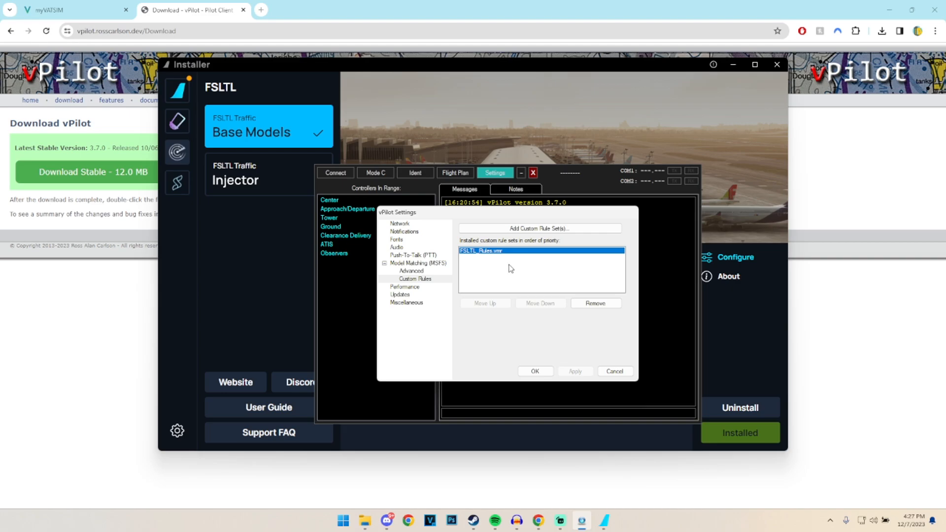
mouse_move(510, 269)
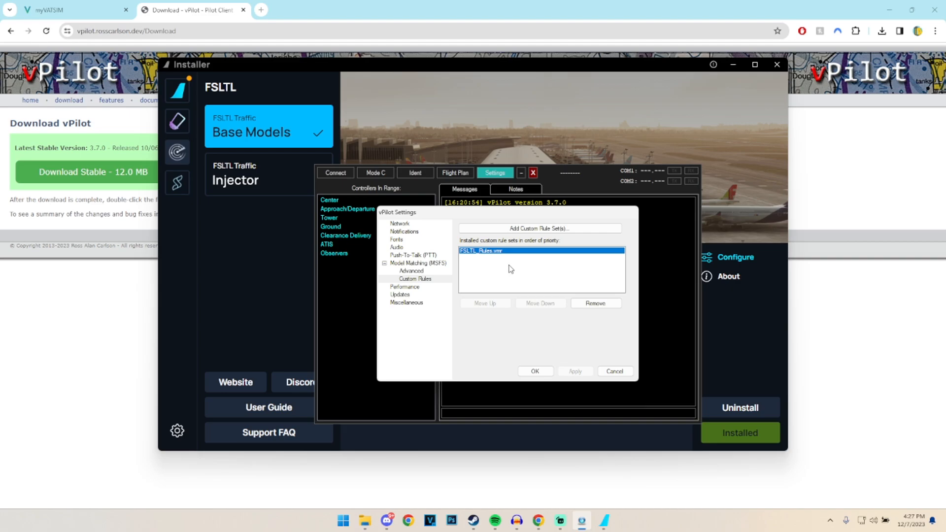
mouse_move(487, 285)
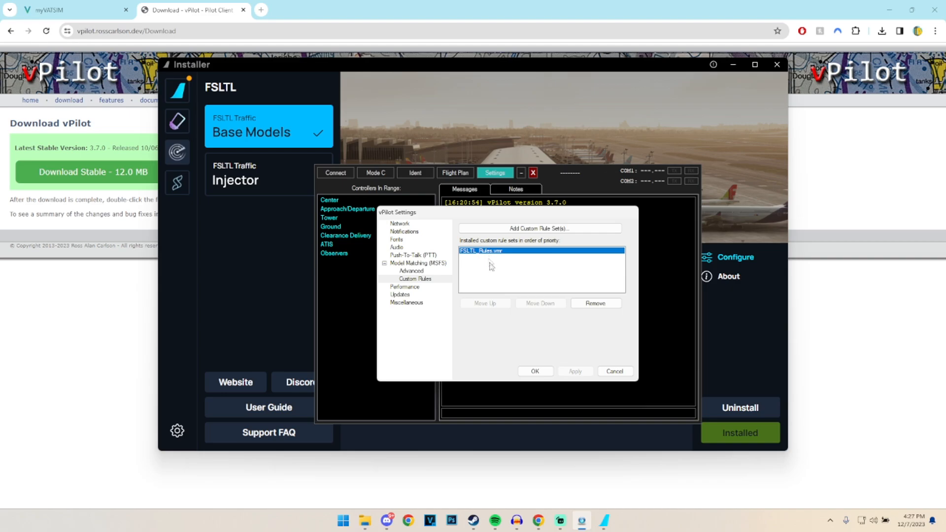
mouse_move(491, 269)
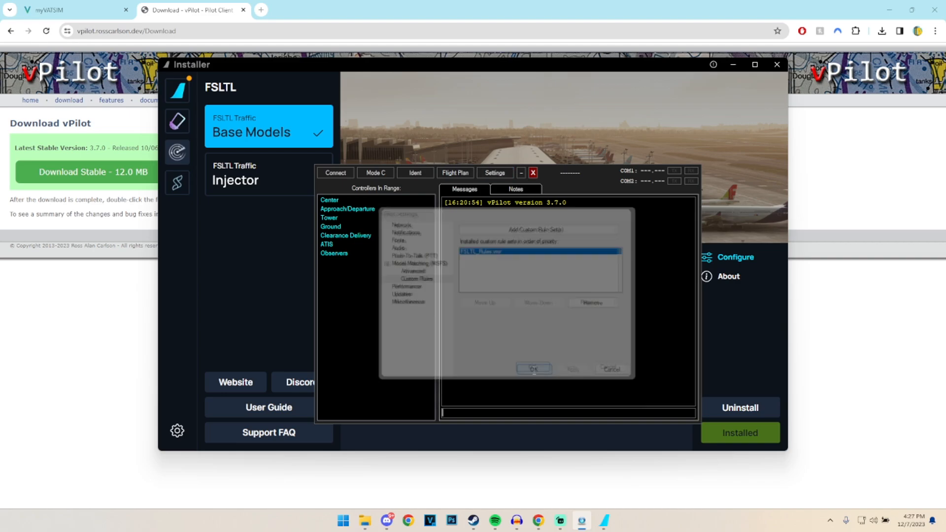
Save vPilot Settings and open the Connect dialog showing callsign N737GR and type C172.
left_click(534, 368)
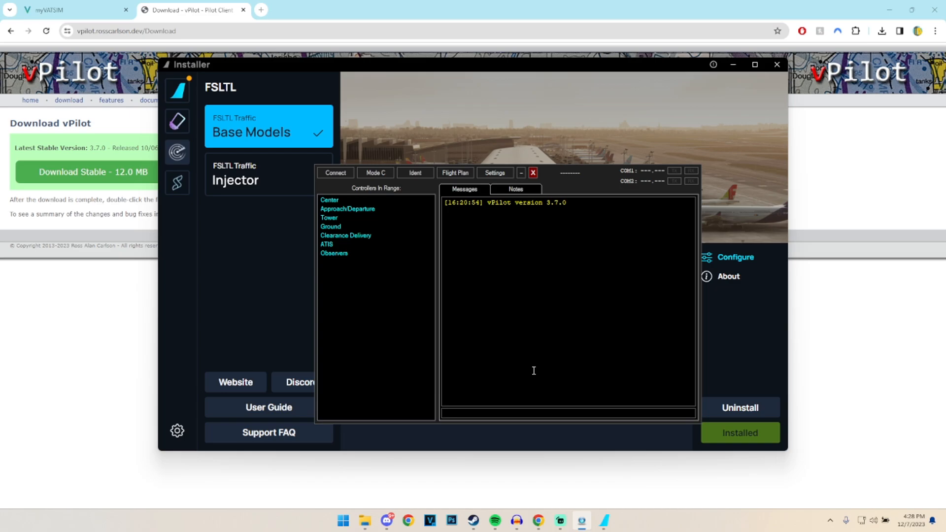
left_click(443, 413)
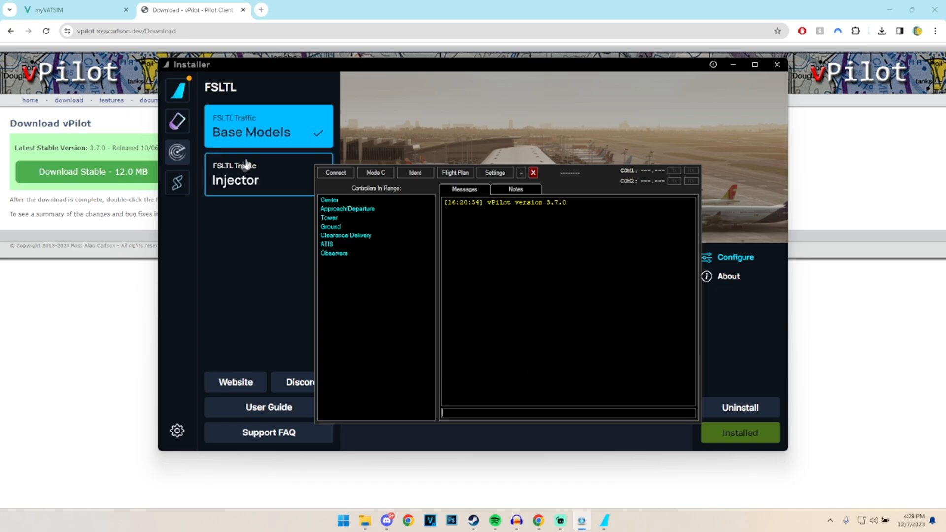
left_click(334, 172)
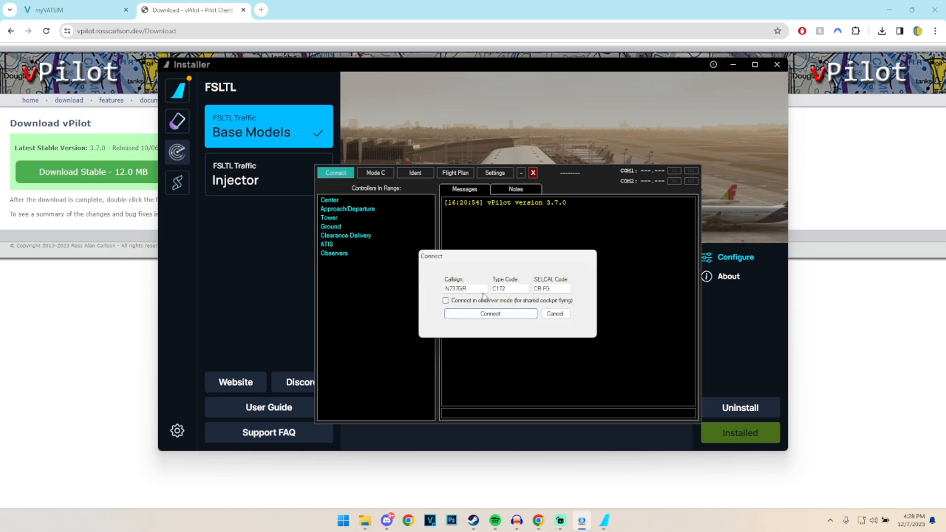